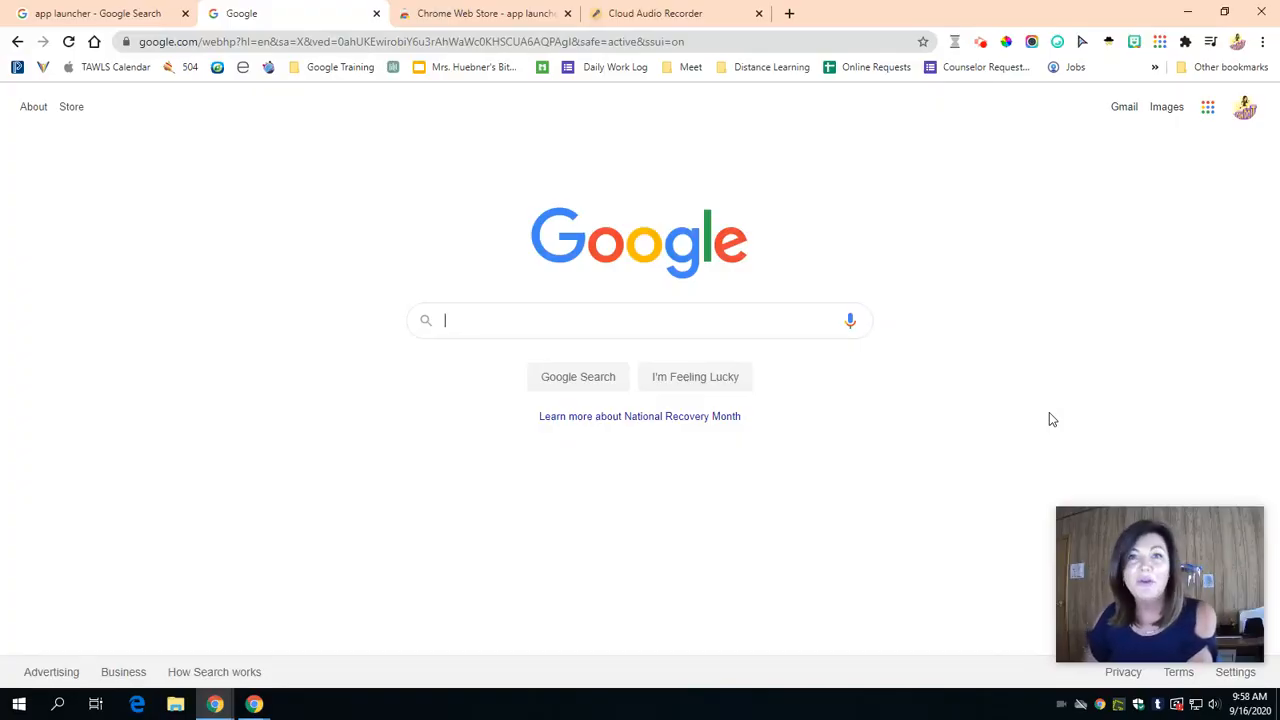
mouse_move(1216, 64)
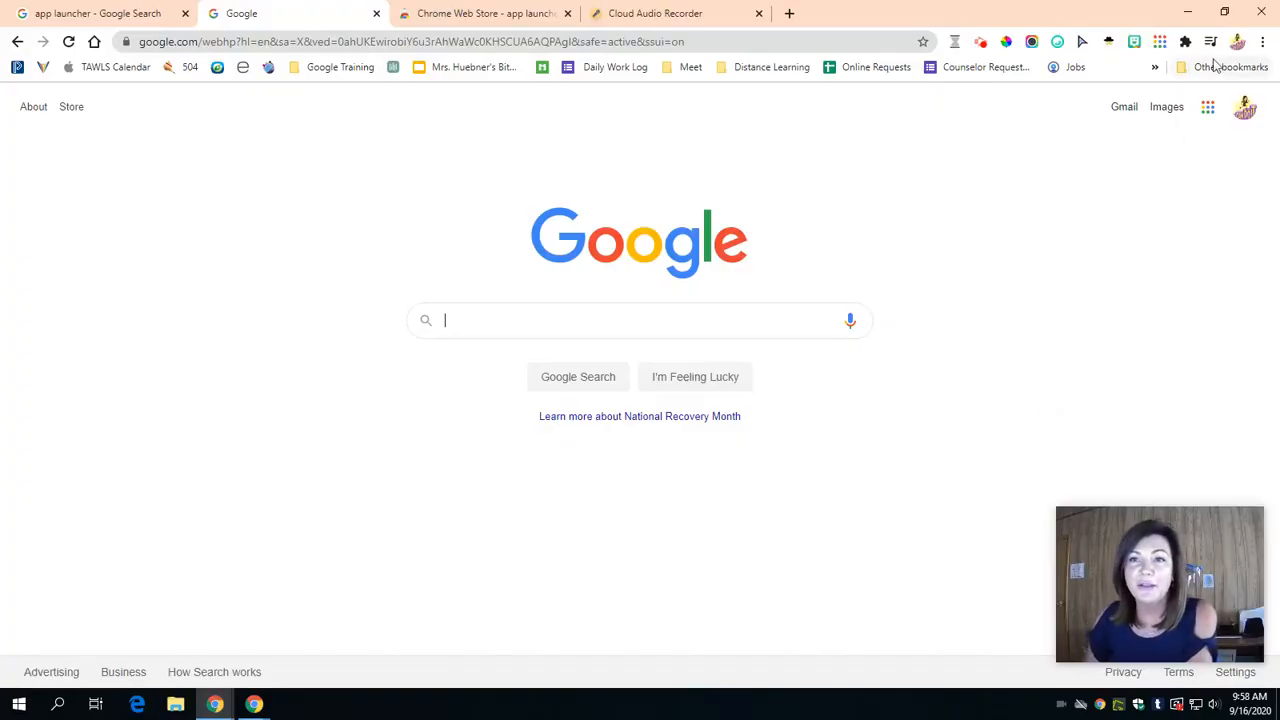
mouse_move(1120, 216)
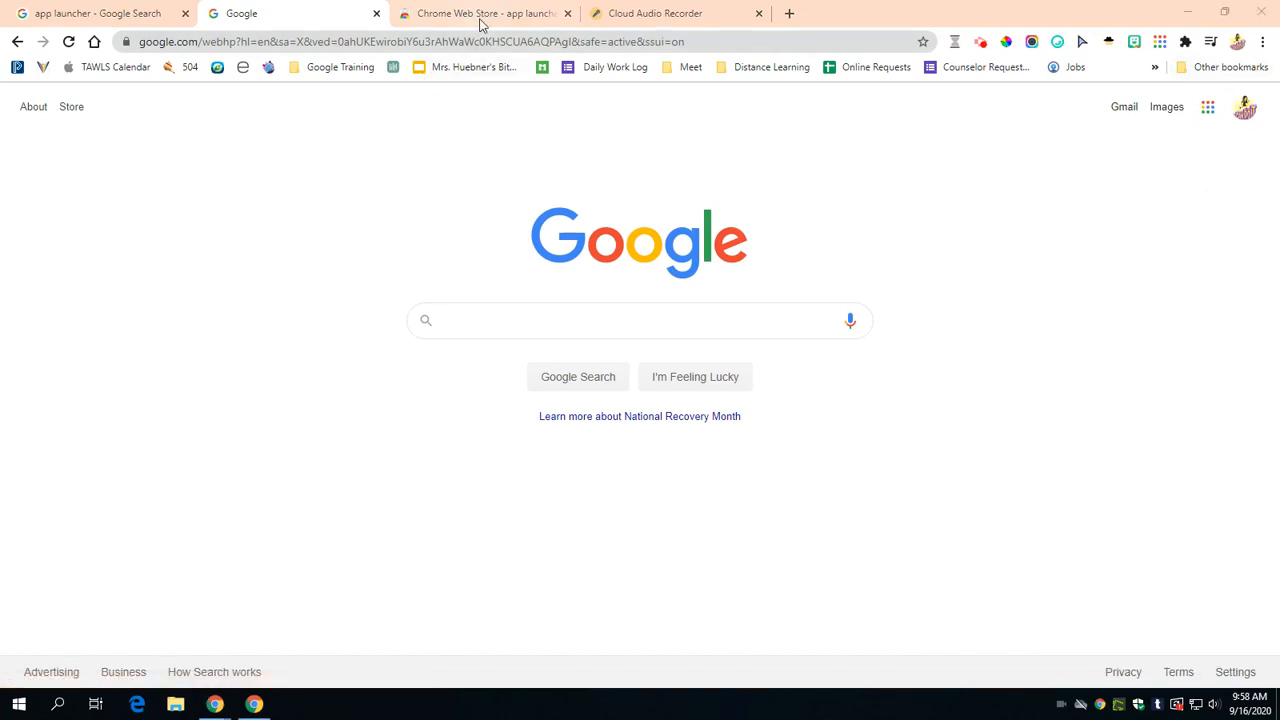
Search Google for 'google app launcher customize'
text(google app launcher customize)
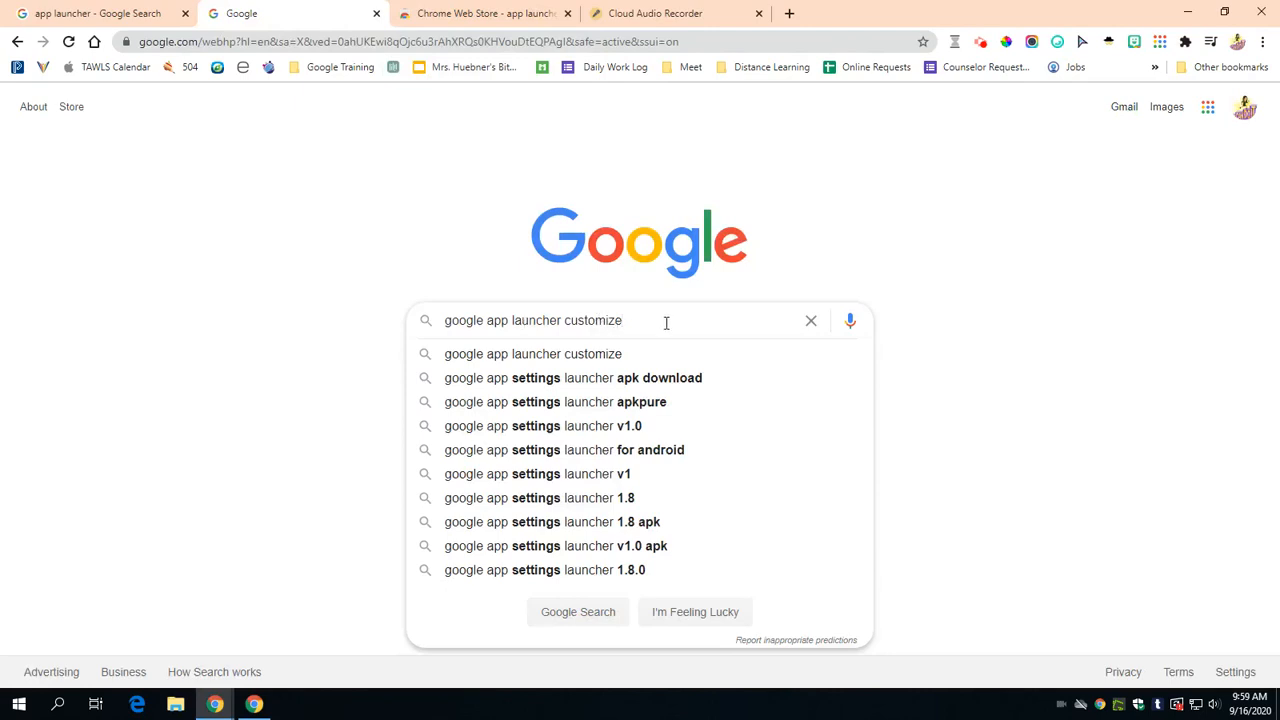
key(Return)
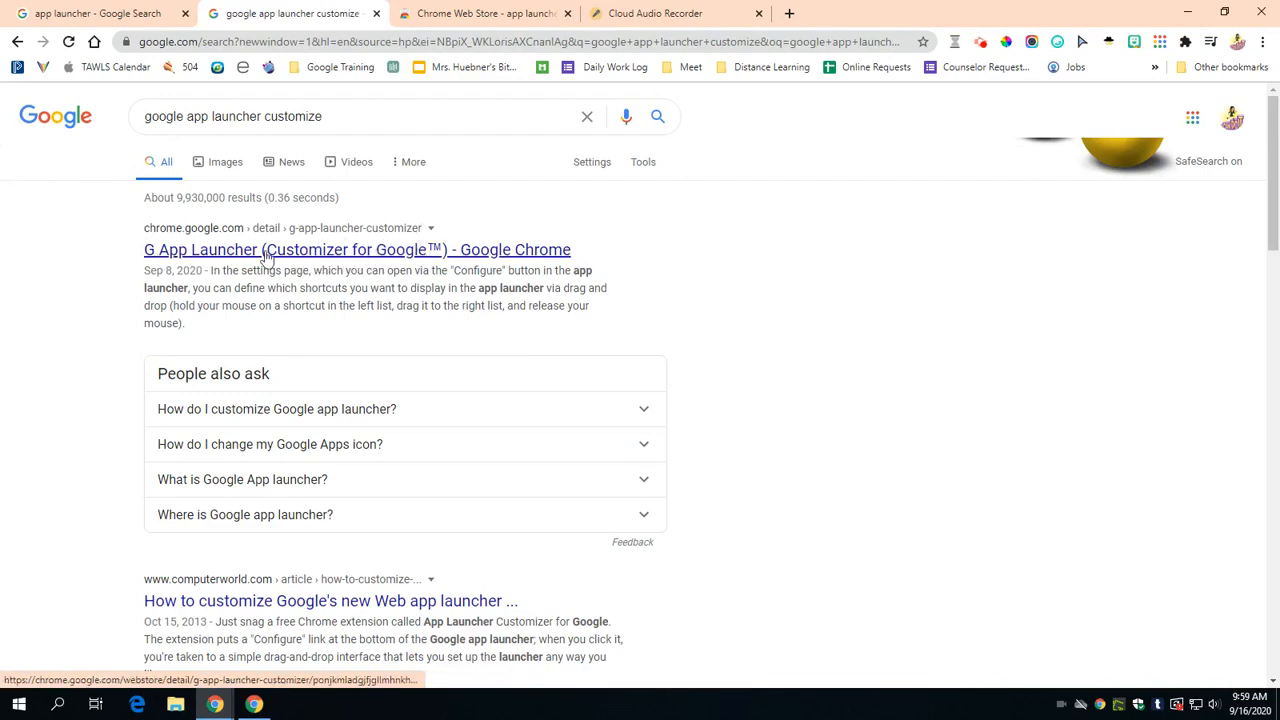
Open the G App Launcher Chrome Web Store page from the first search result
click(356, 248)
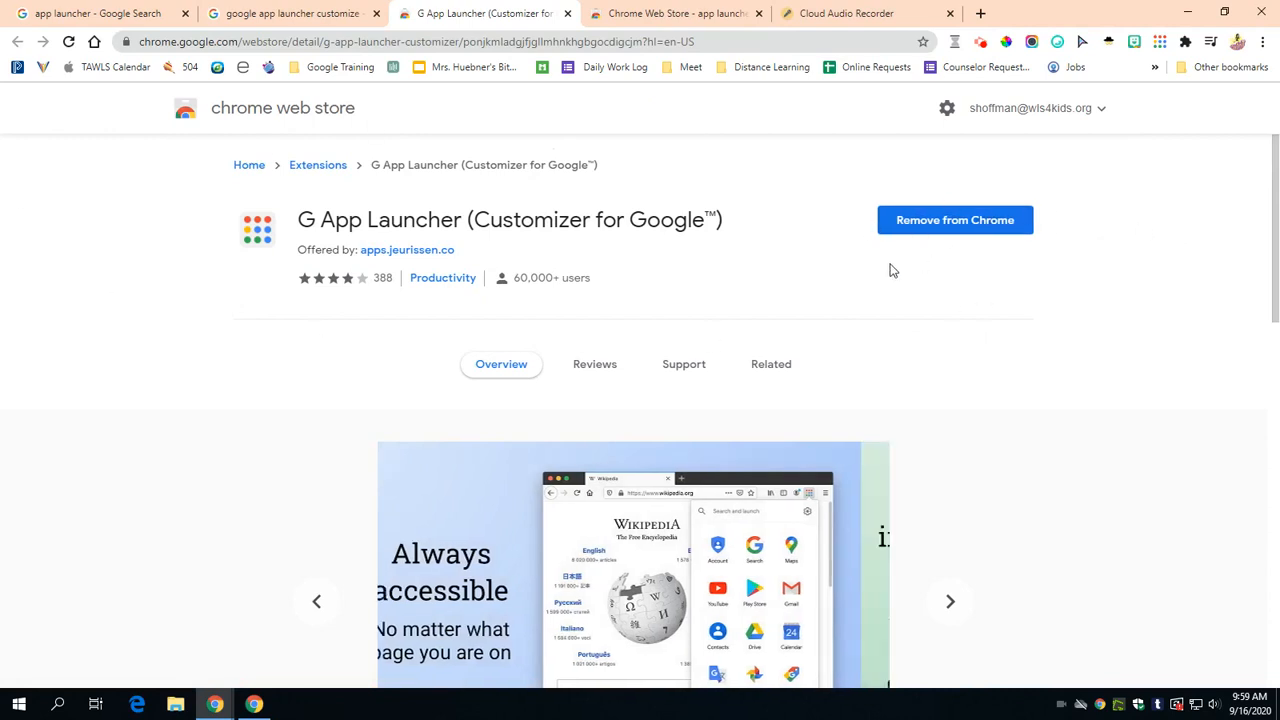
click(1160, 42)
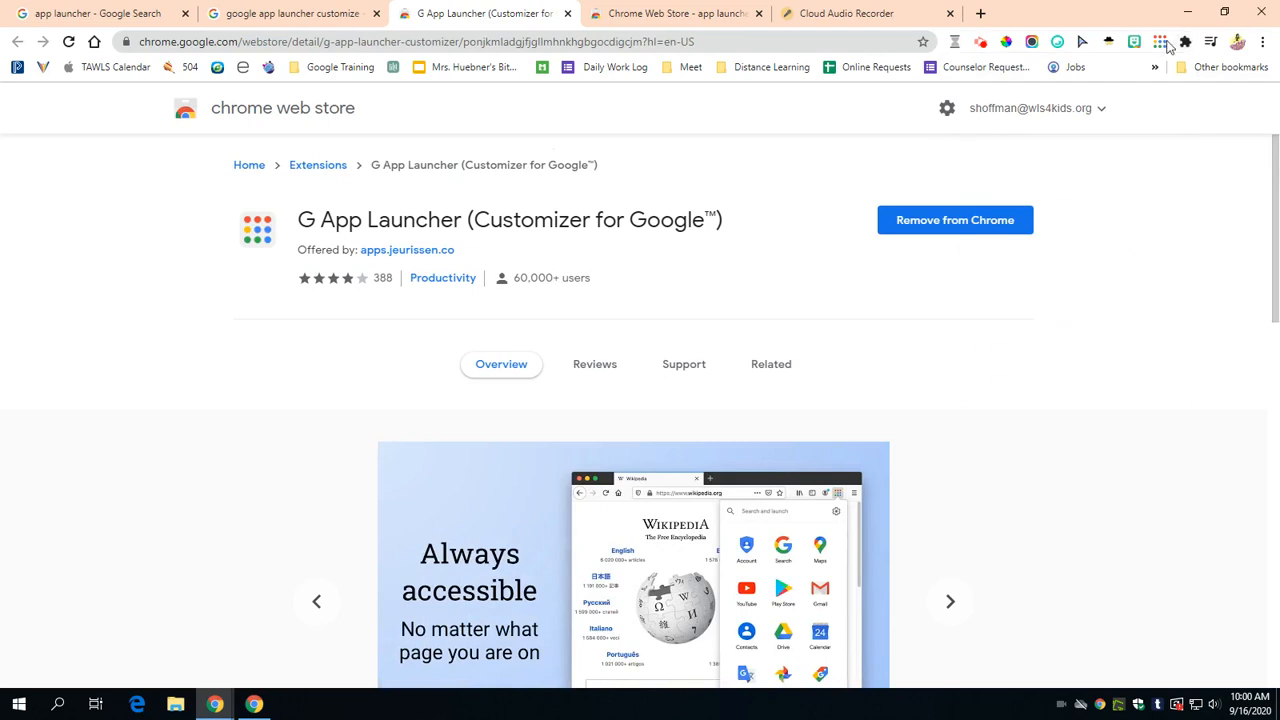
Open the G App Launcher shortcut settings from the waffle menu's gear
click(1160, 42)
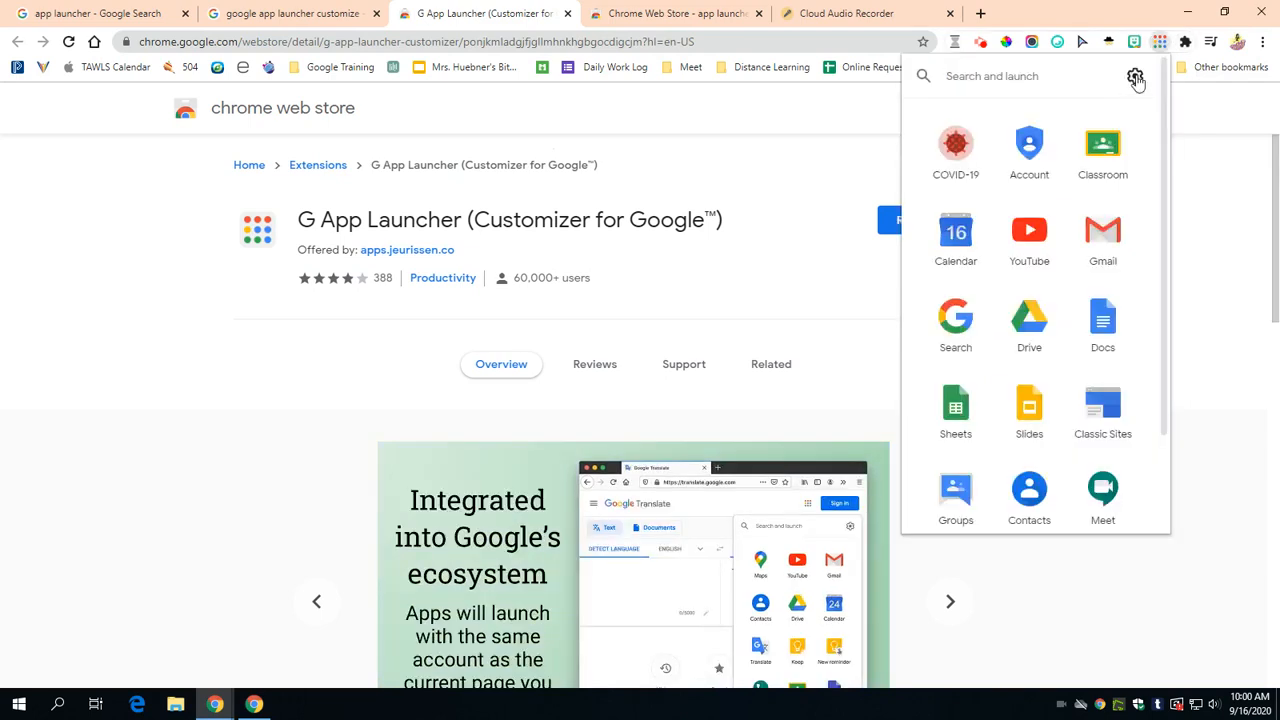
click(1136, 76)
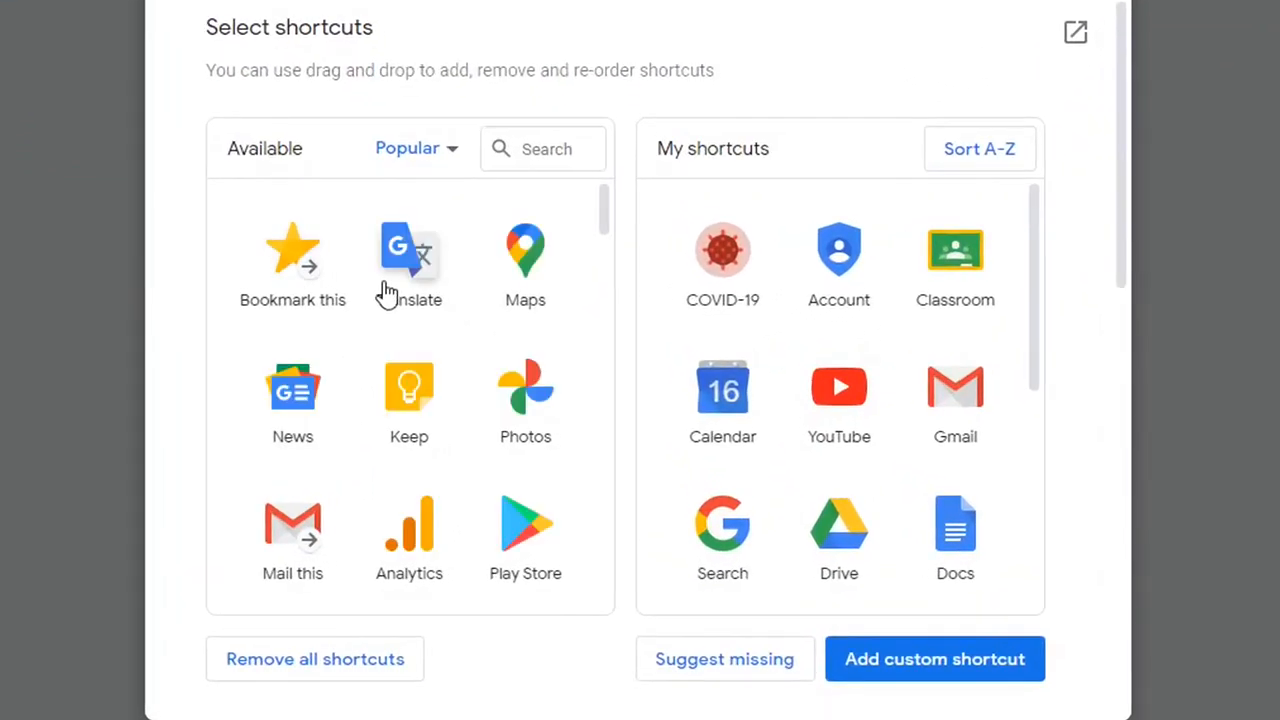
mouse_move(408, 280)
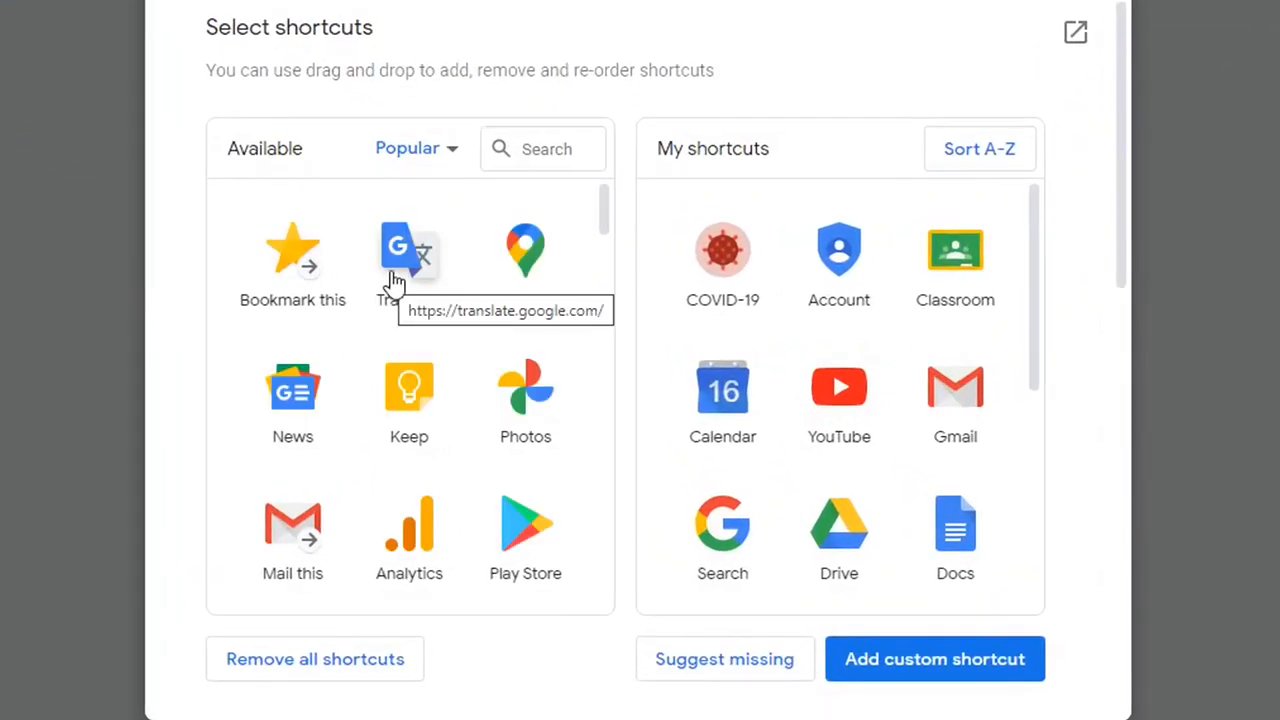
mouse_move(790, 268)
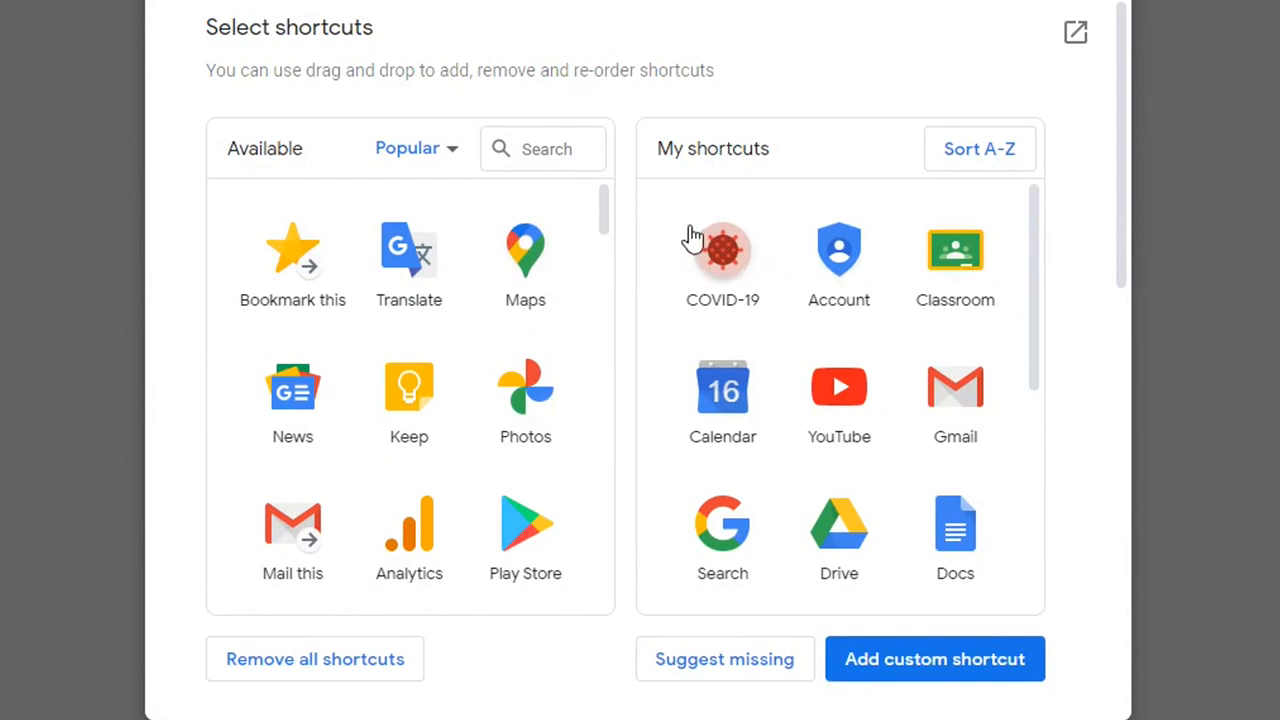
Remove unwanted shortcuts so Chrome leads My shortcuts without Calendar and Drive
scroll(down, 3)
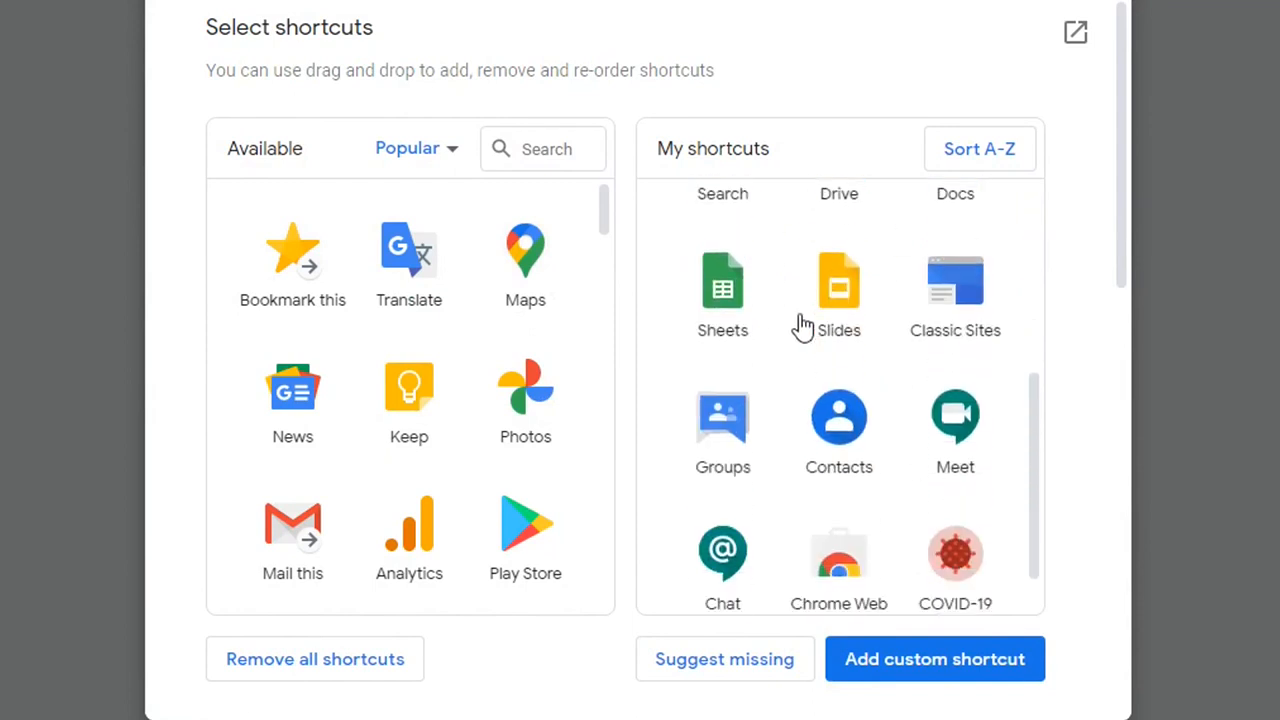
drag(840, 430, 714, 256)
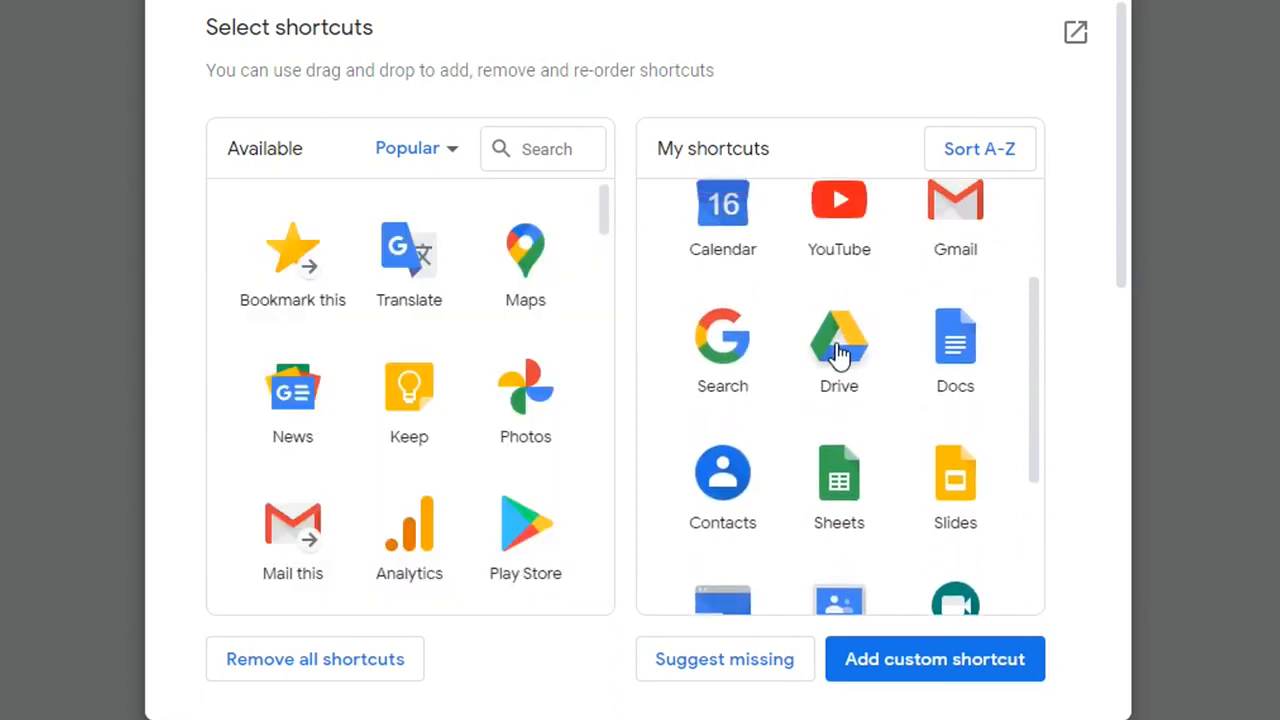
scroll(up, 3)
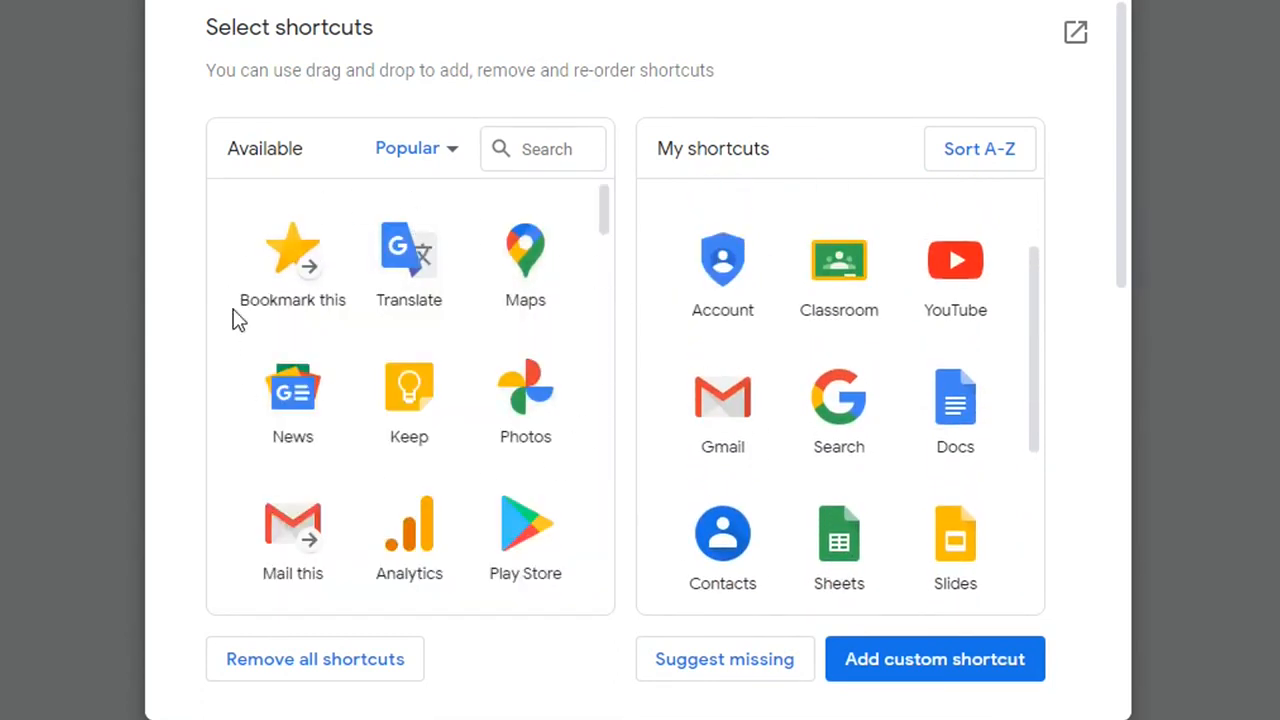
mouse_move(292, 250)
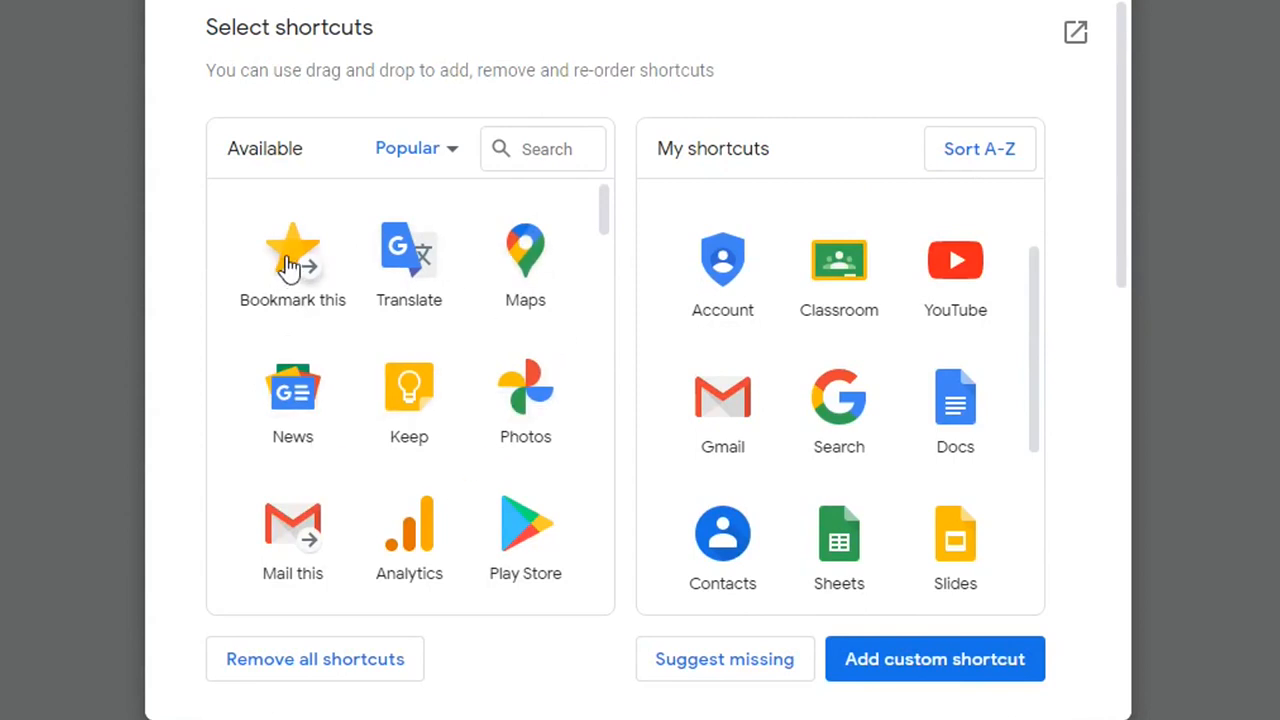
scroll(down, 3)
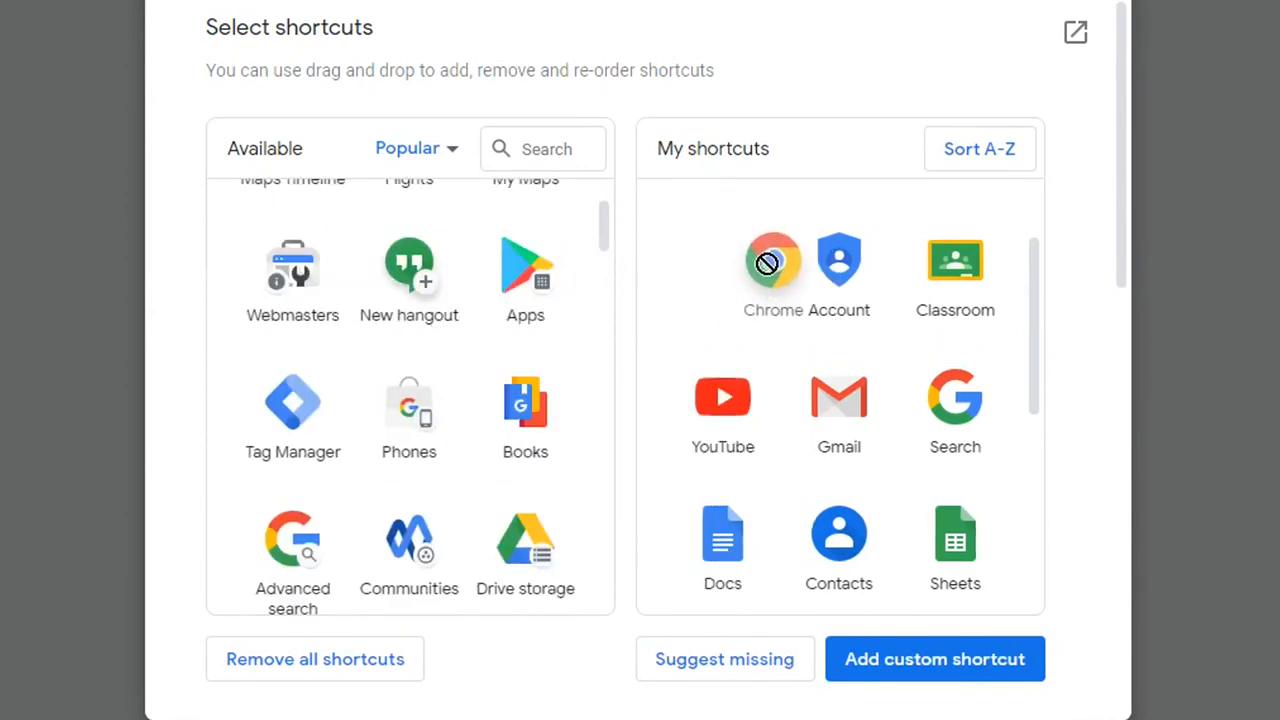
mouse_move(722, 260)
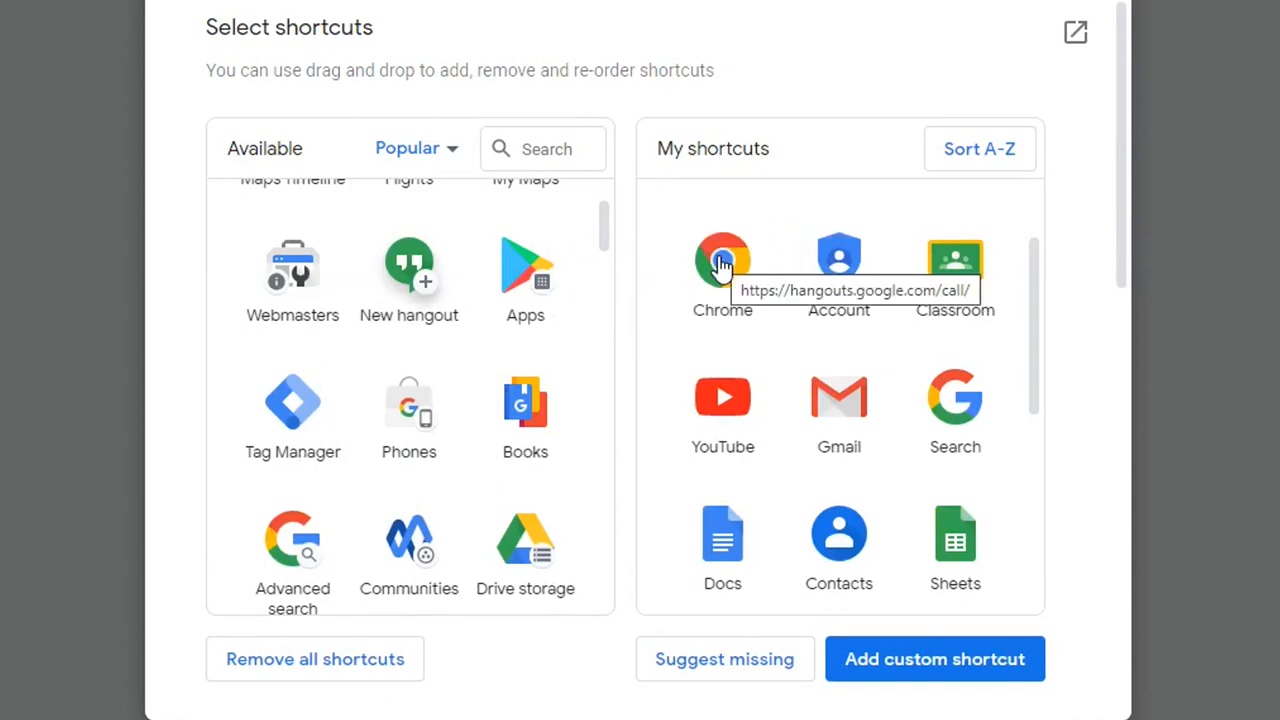
scroll(down, 3)
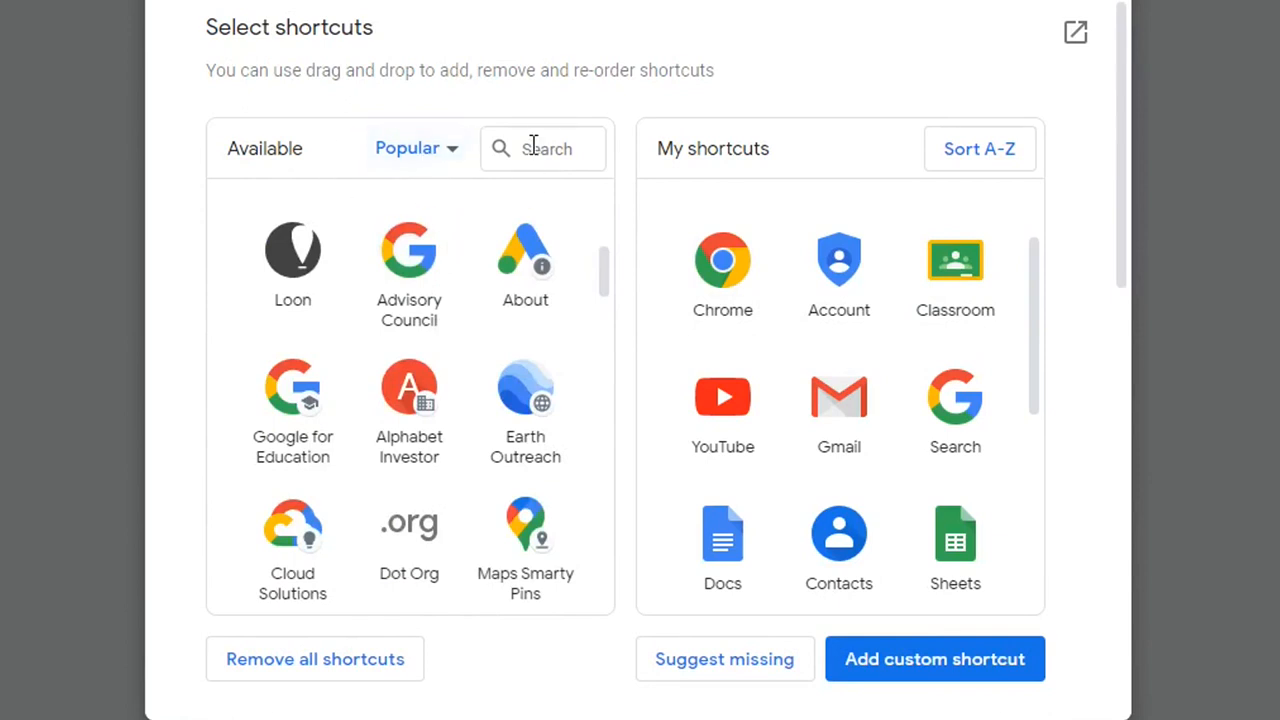
Filter the available shortcuts by 'earth' to find Earth Tour Builder
text(ear)
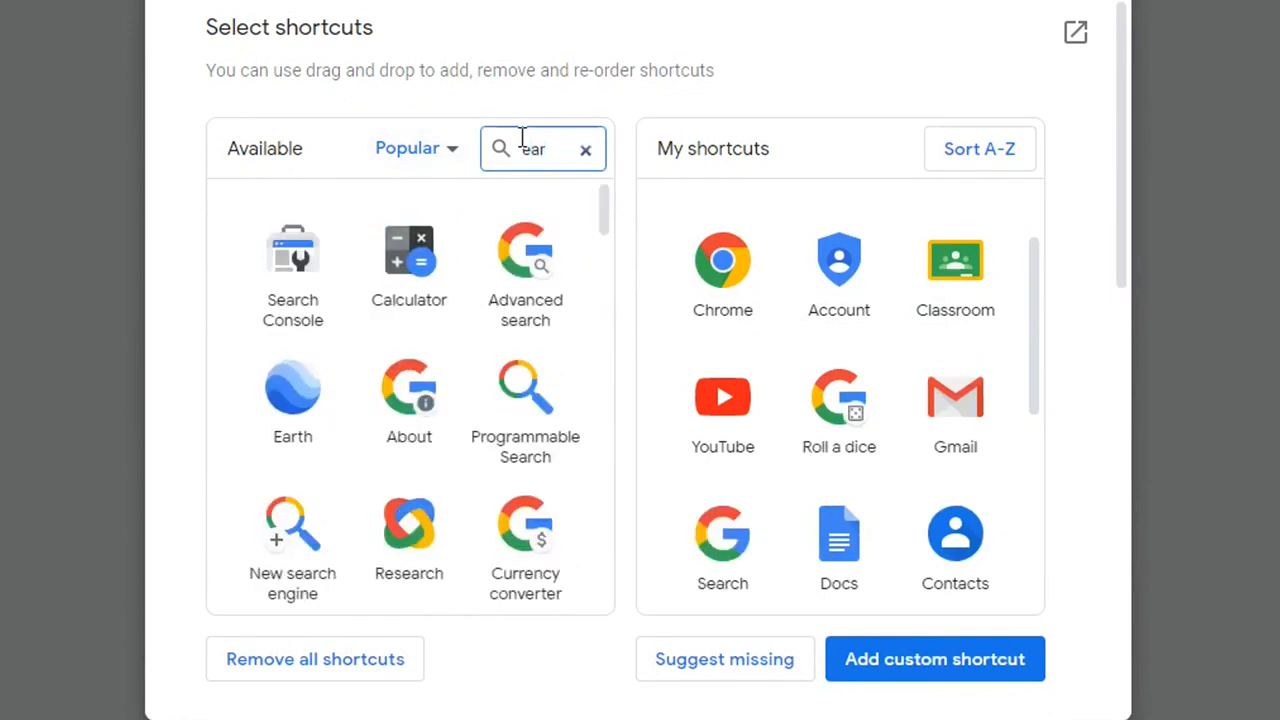
text(th)
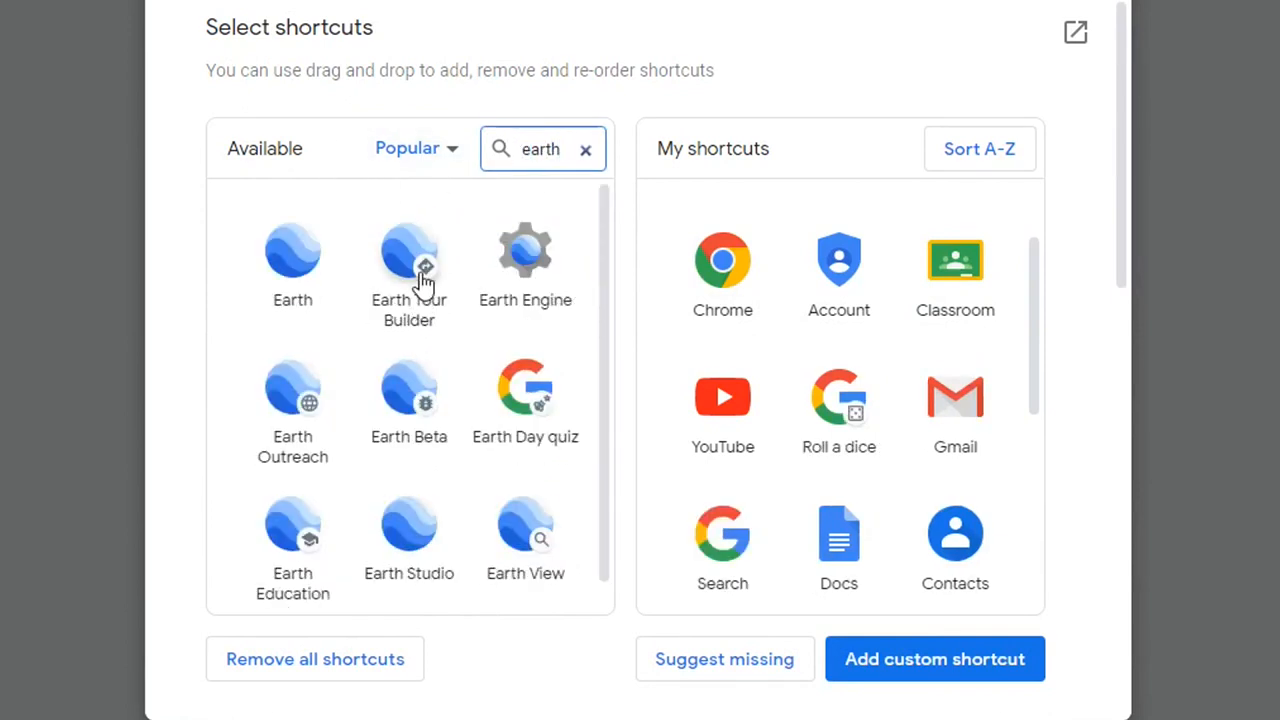
mouse_move(408, 256)
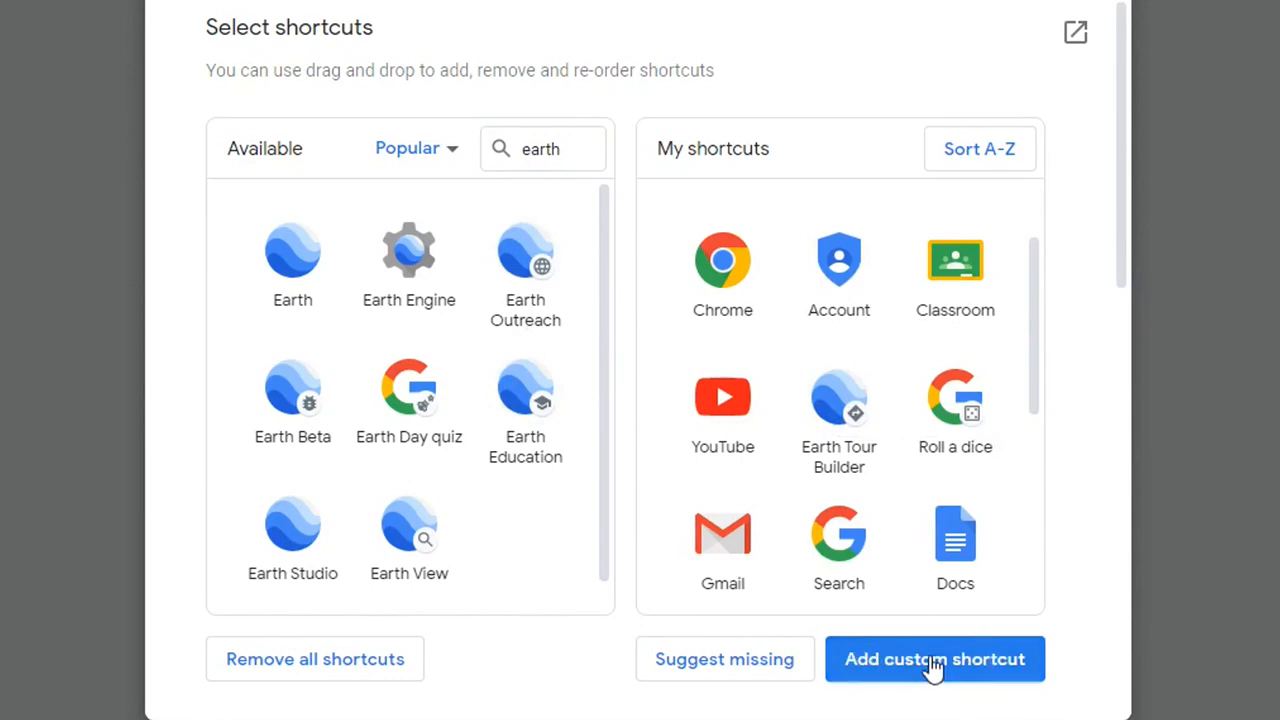
Save a custom 'Cloud Audio Recorder' shortcut pointing to herokuapp.com/audiorecorder/
click(934, 660)
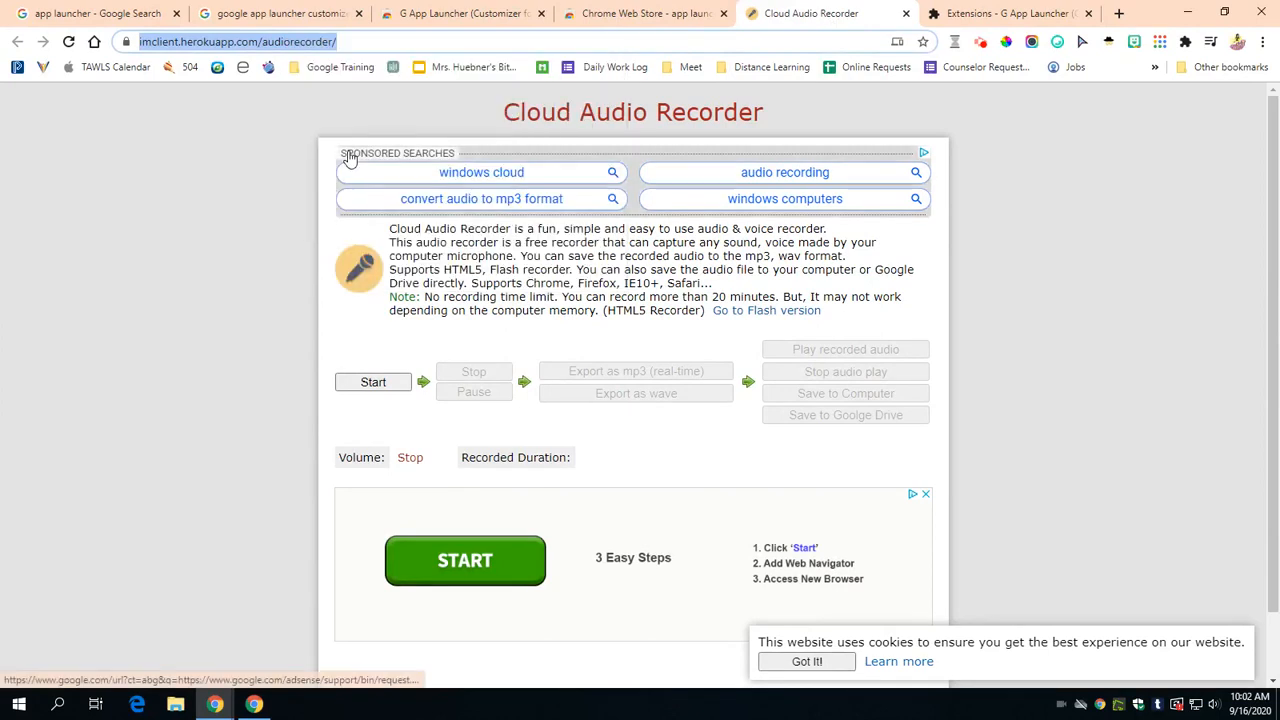
click(1004, 12)
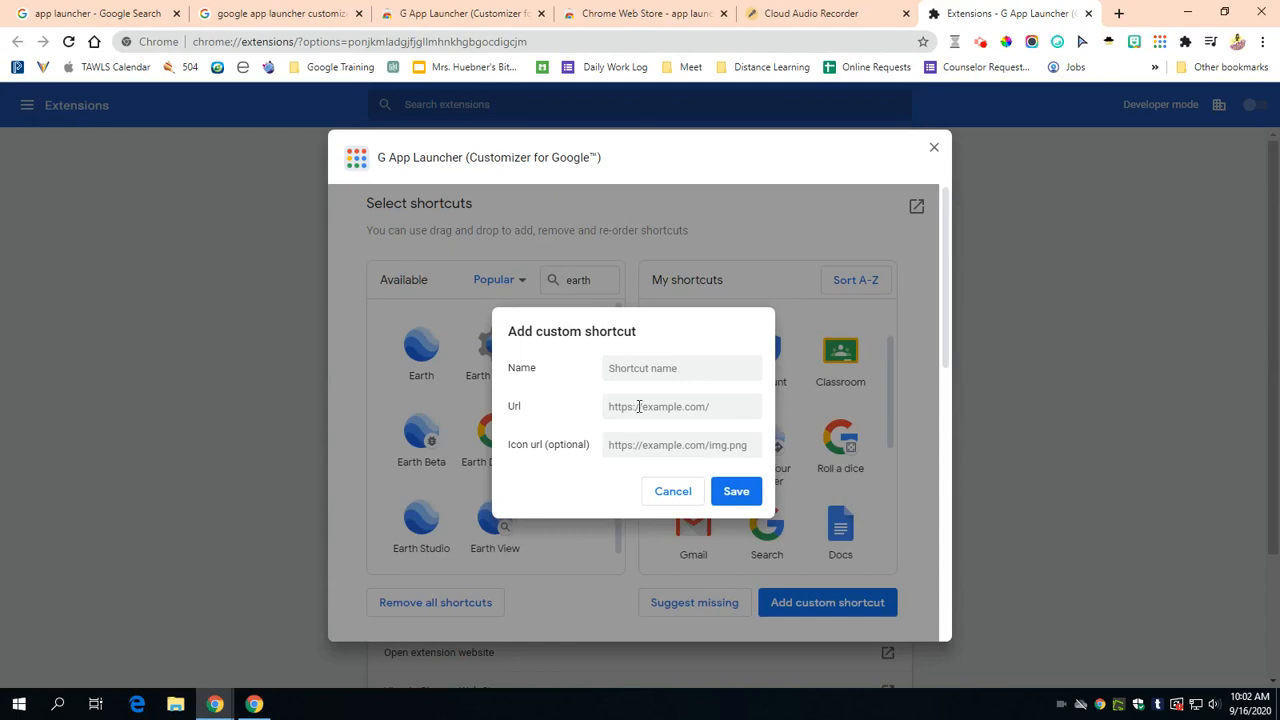
text(herokuapp.com/audiorecorder/)
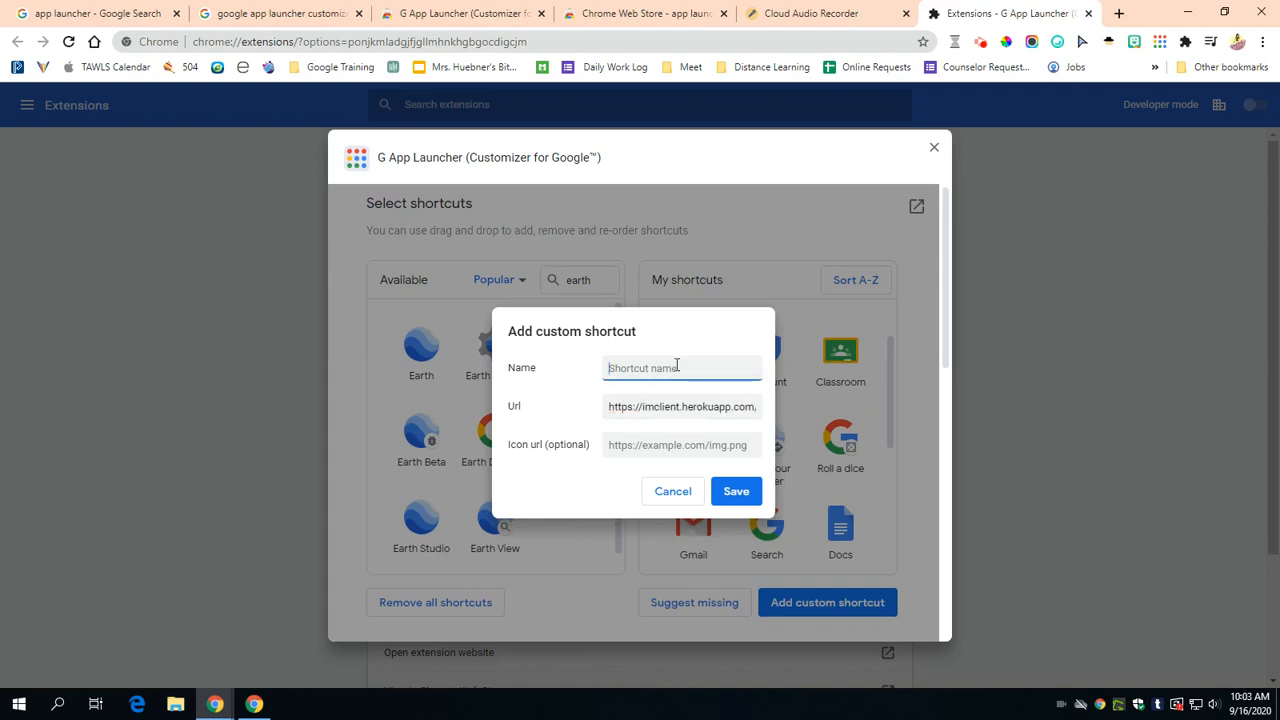
text(Cloud Audio Recorder)
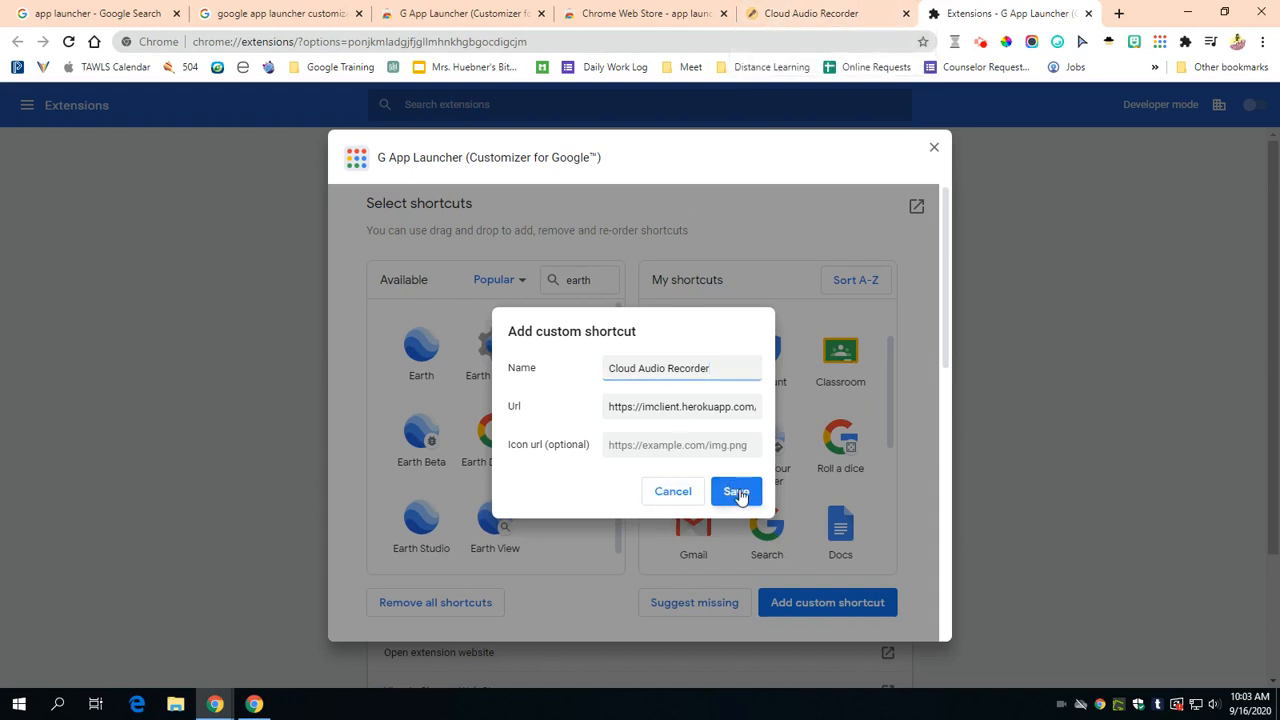
click(736, 492)
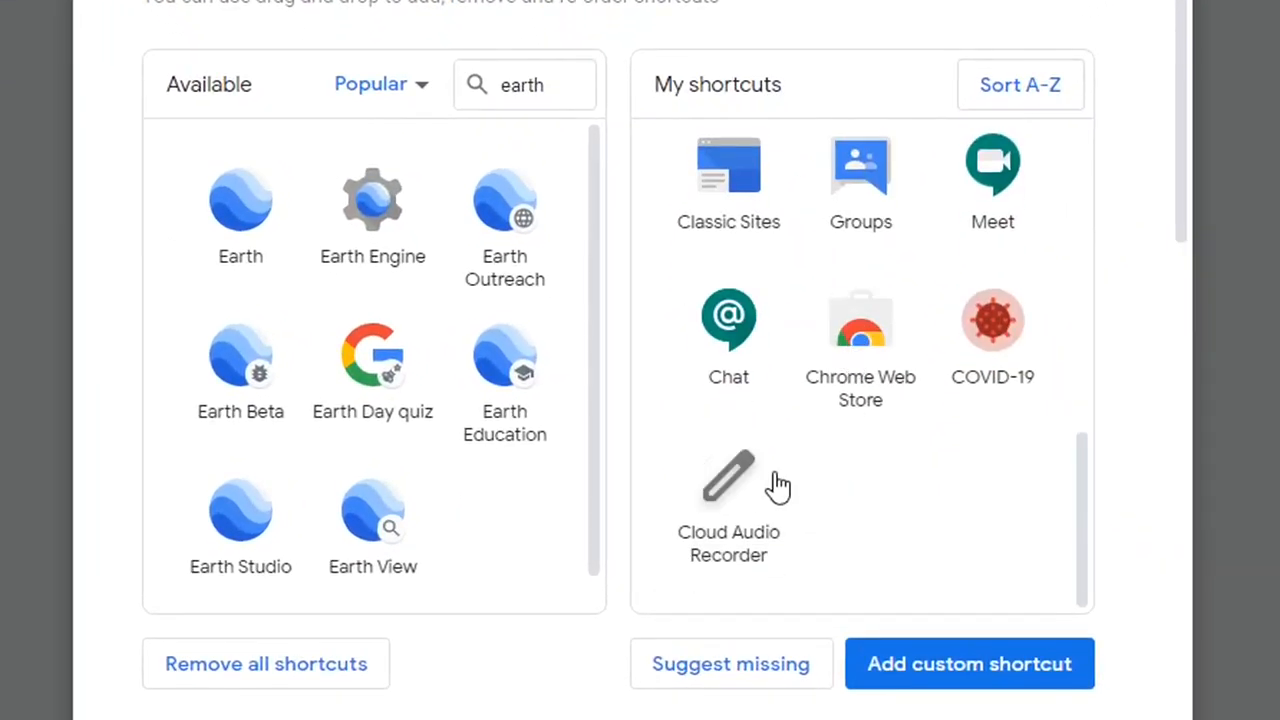
mouse_move(1020, 488)
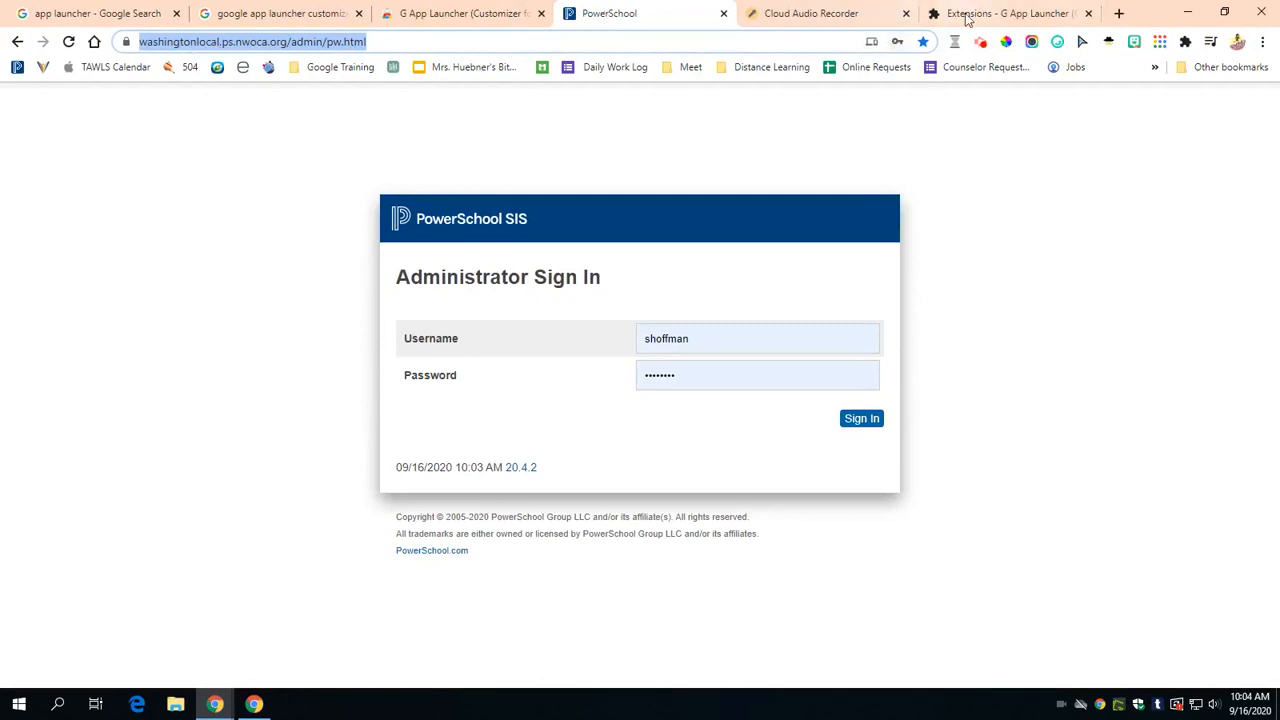
Save a custom PowerSchool shortcut linking to the PowerSchool admin sign-in page
click(1004, 12)
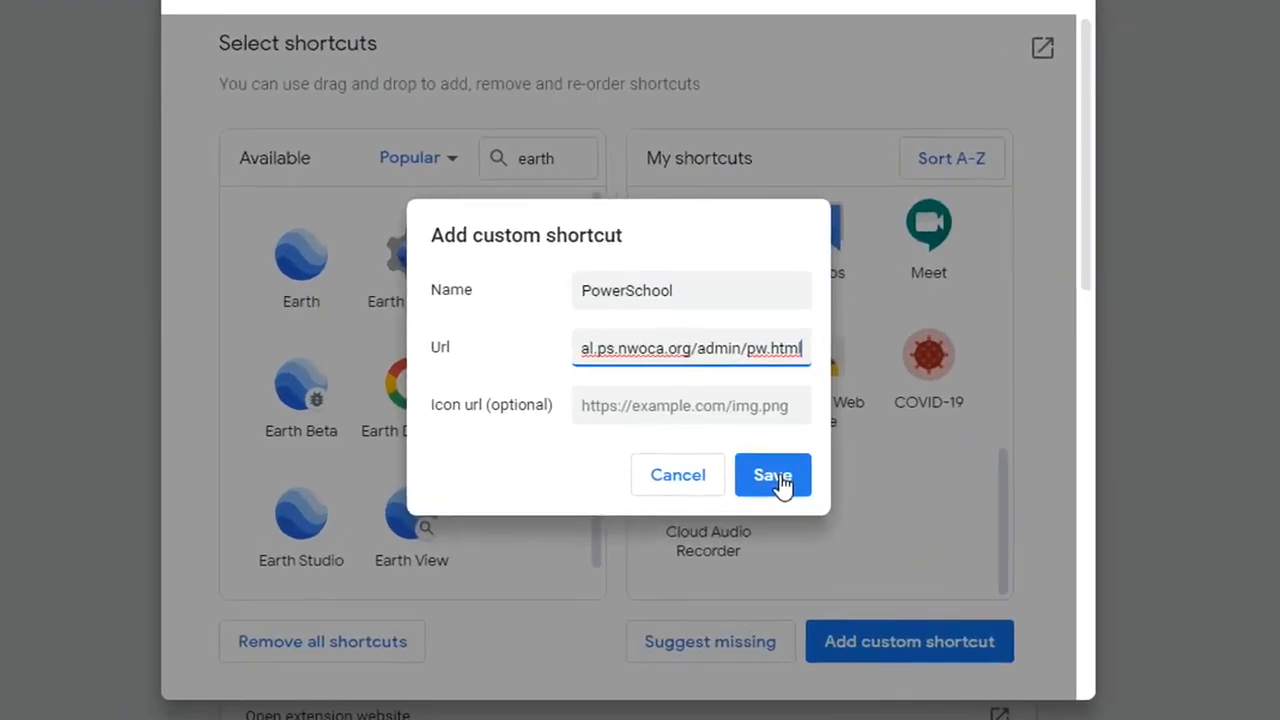
click(772, 476)
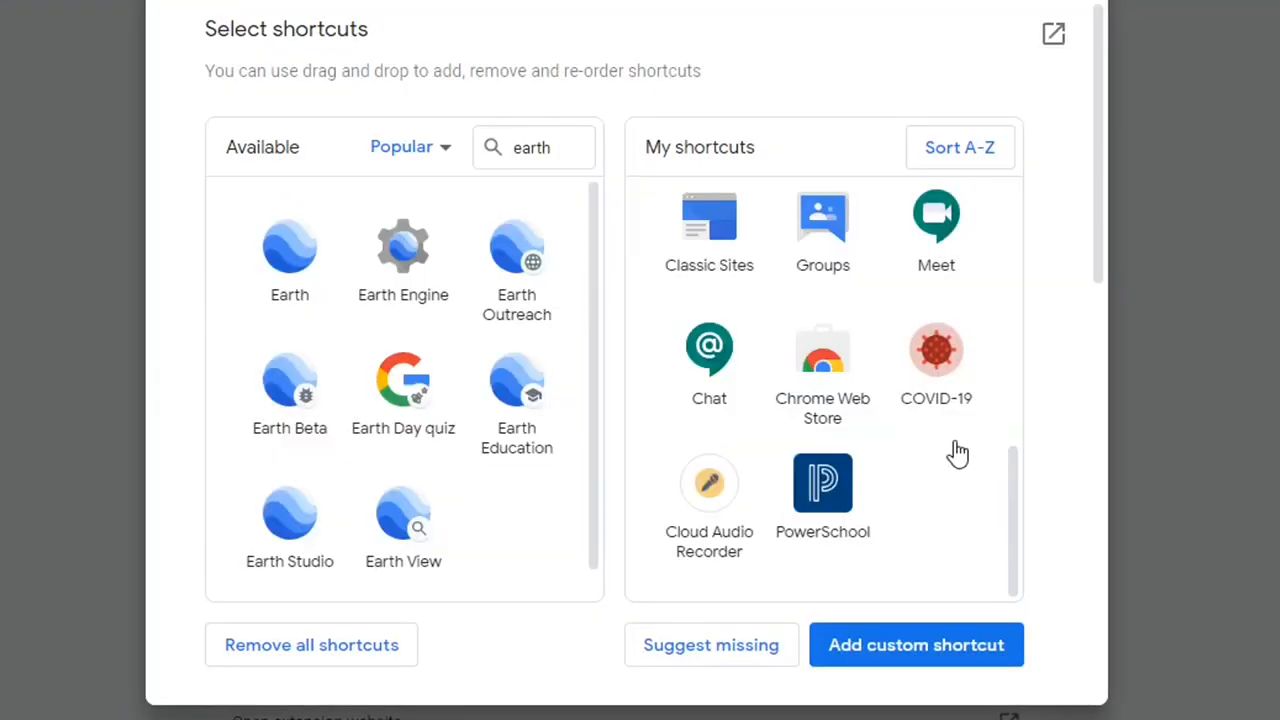
mouse_move(768, 204)
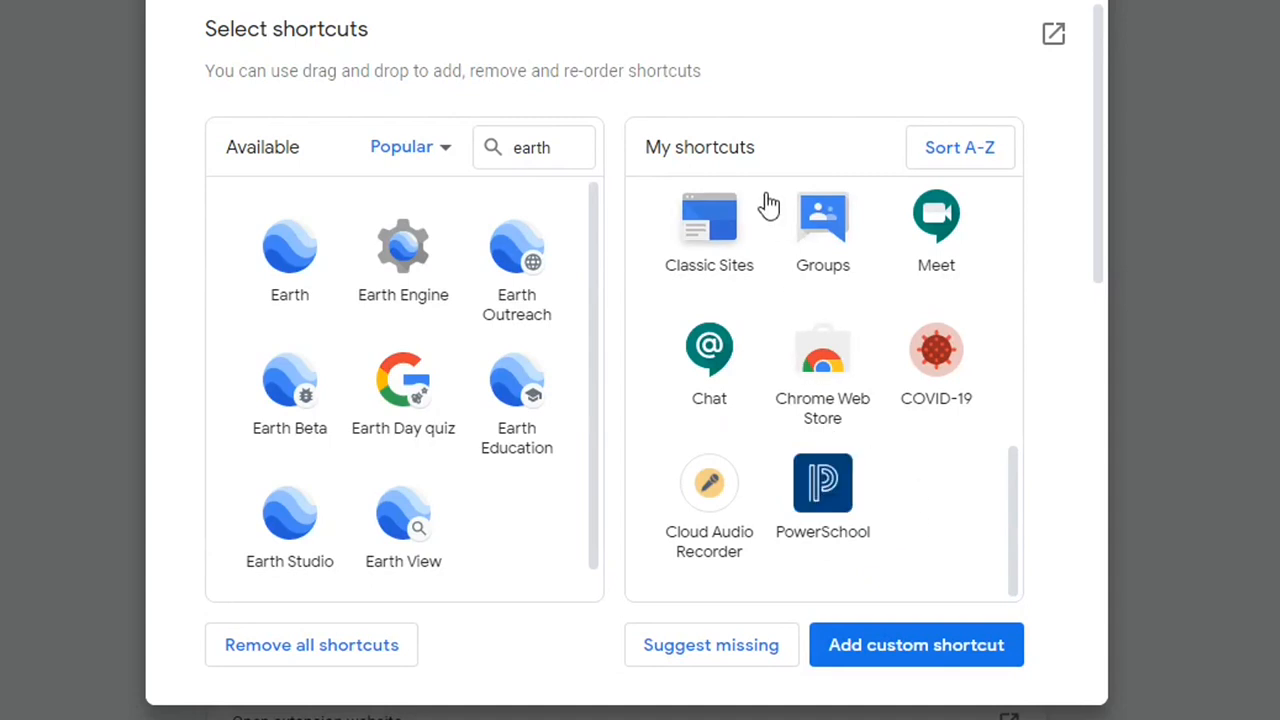
mouse_move(492, 136)
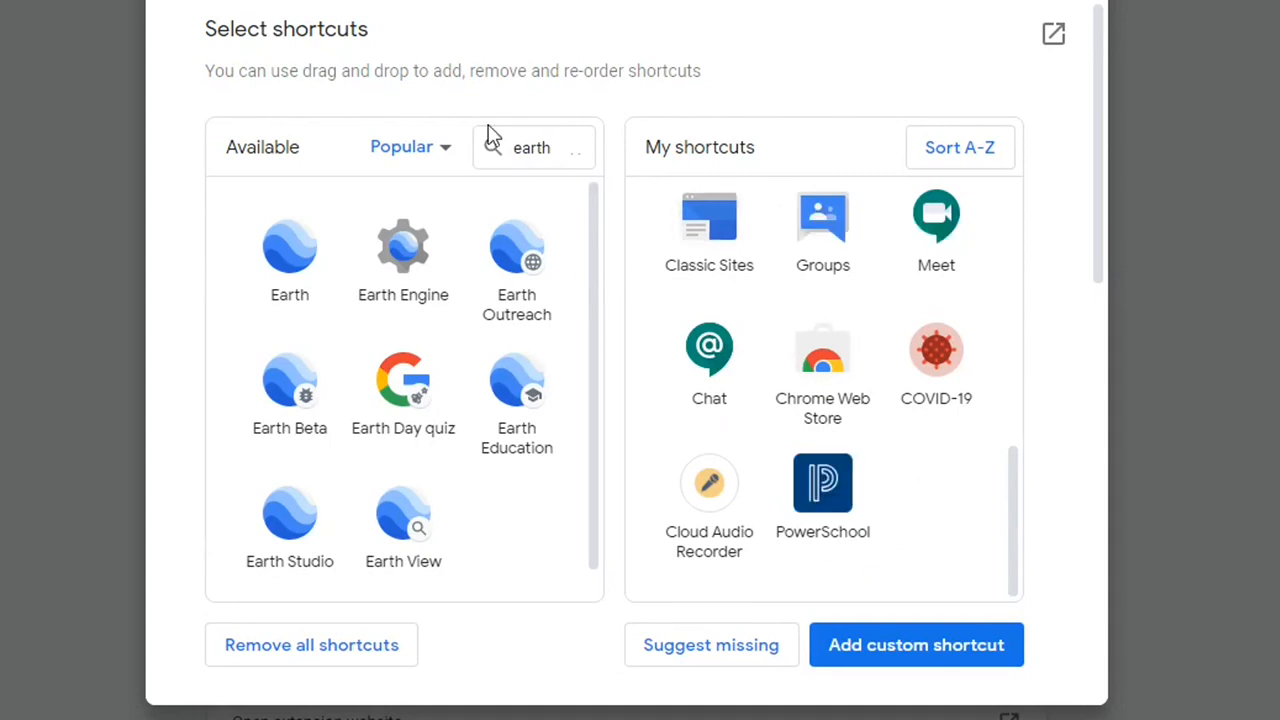
Clear the earth search so all available shortcuts show again
click(408, 146)
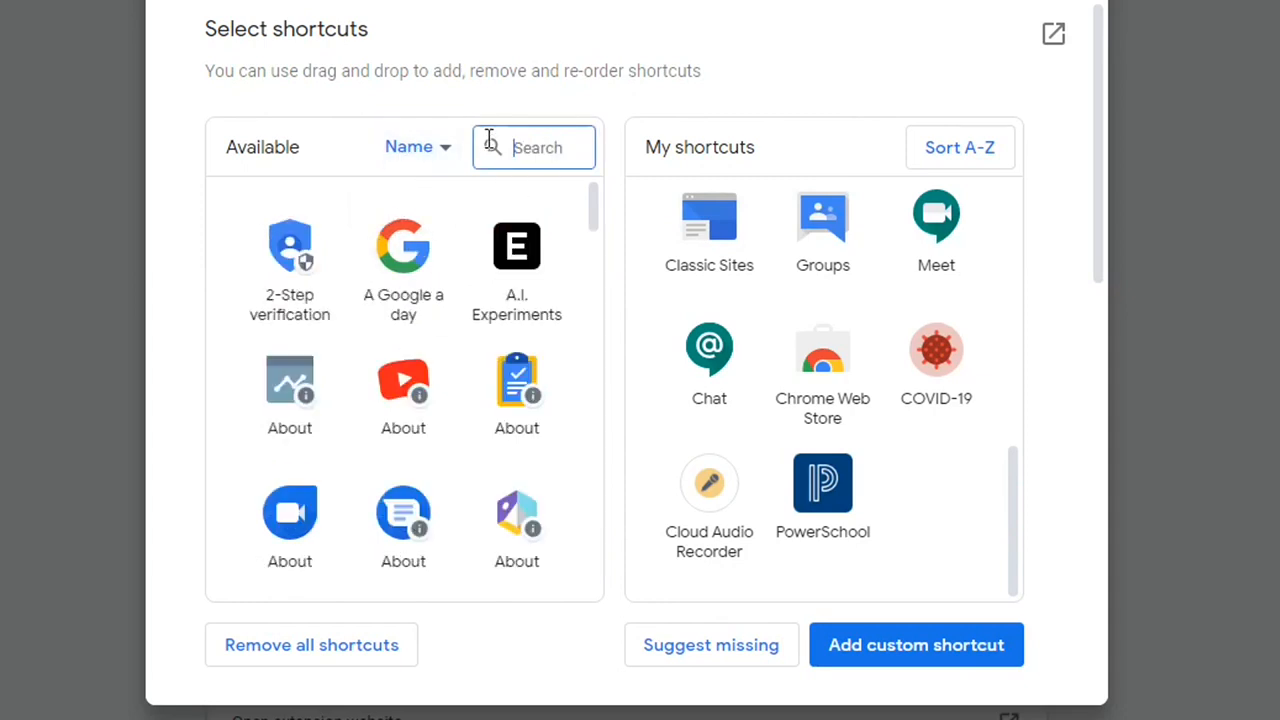
scroll(down, 3)
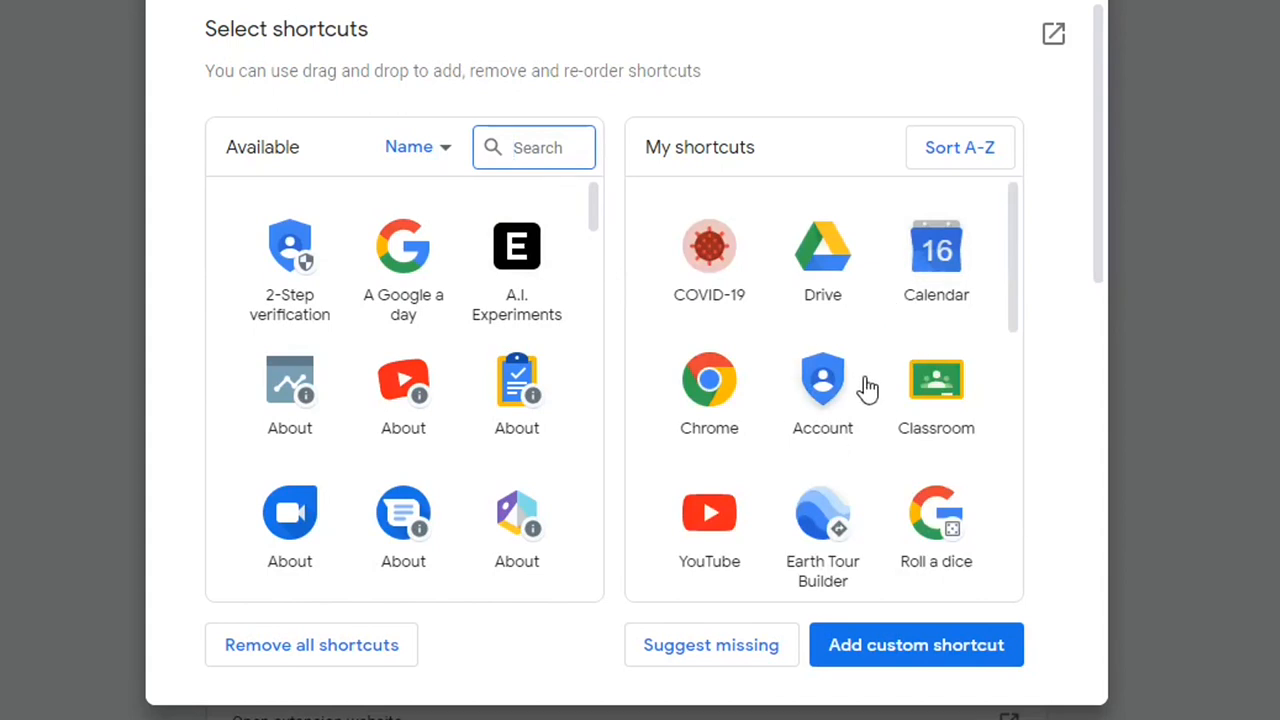
mouse_move(870, 404)
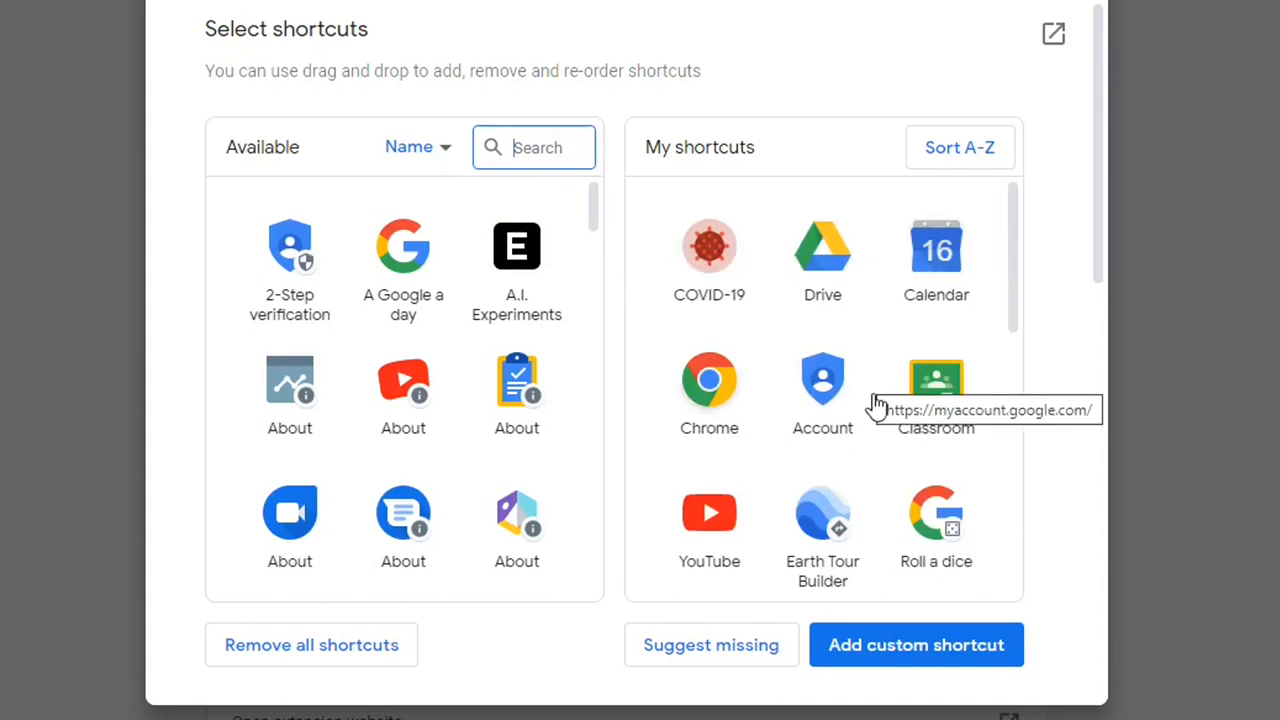
scroll(down, 3)
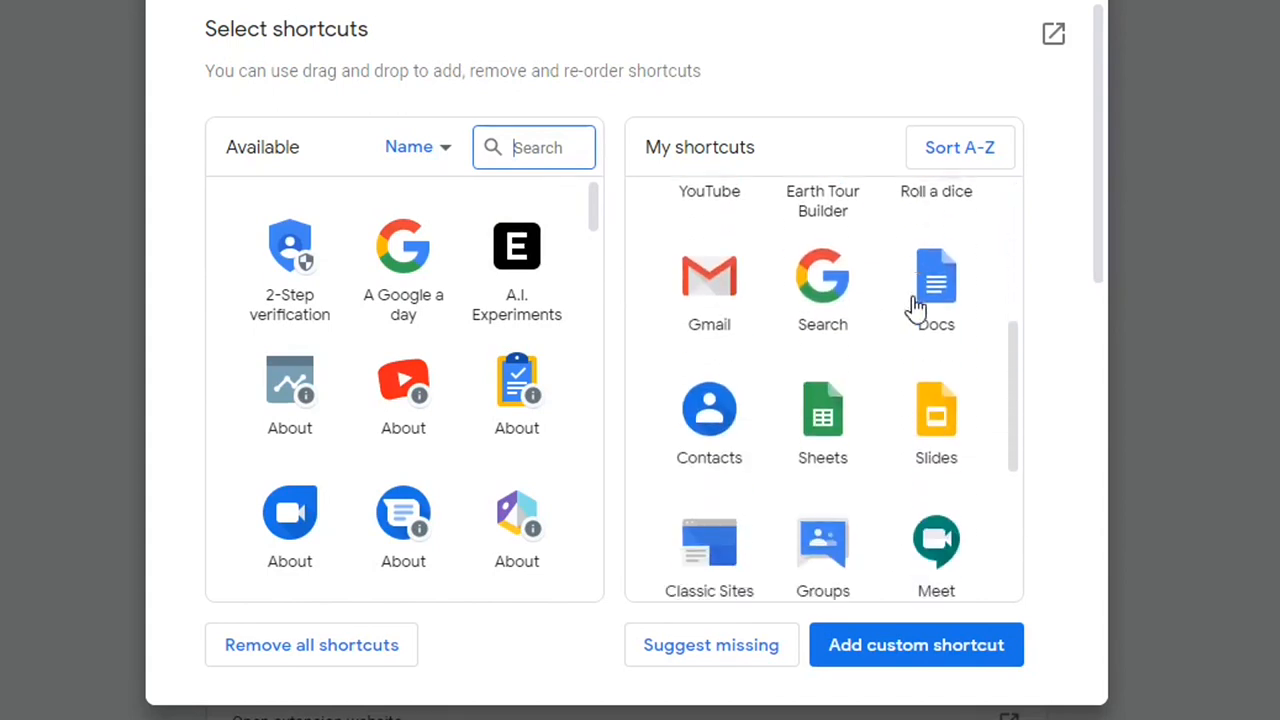
scroll(down, 3)
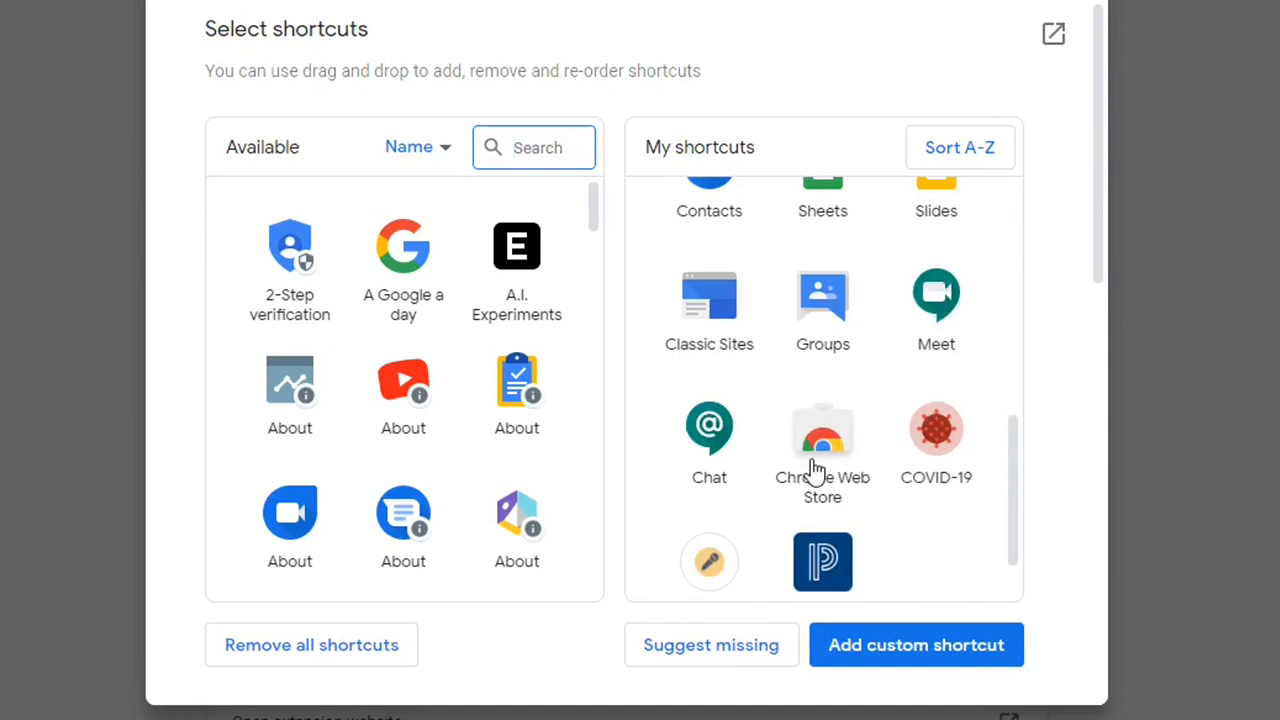
Move Chrome Web Store to follow Classic Sites in My shortcuts
drag(822, 434, 516, 440)
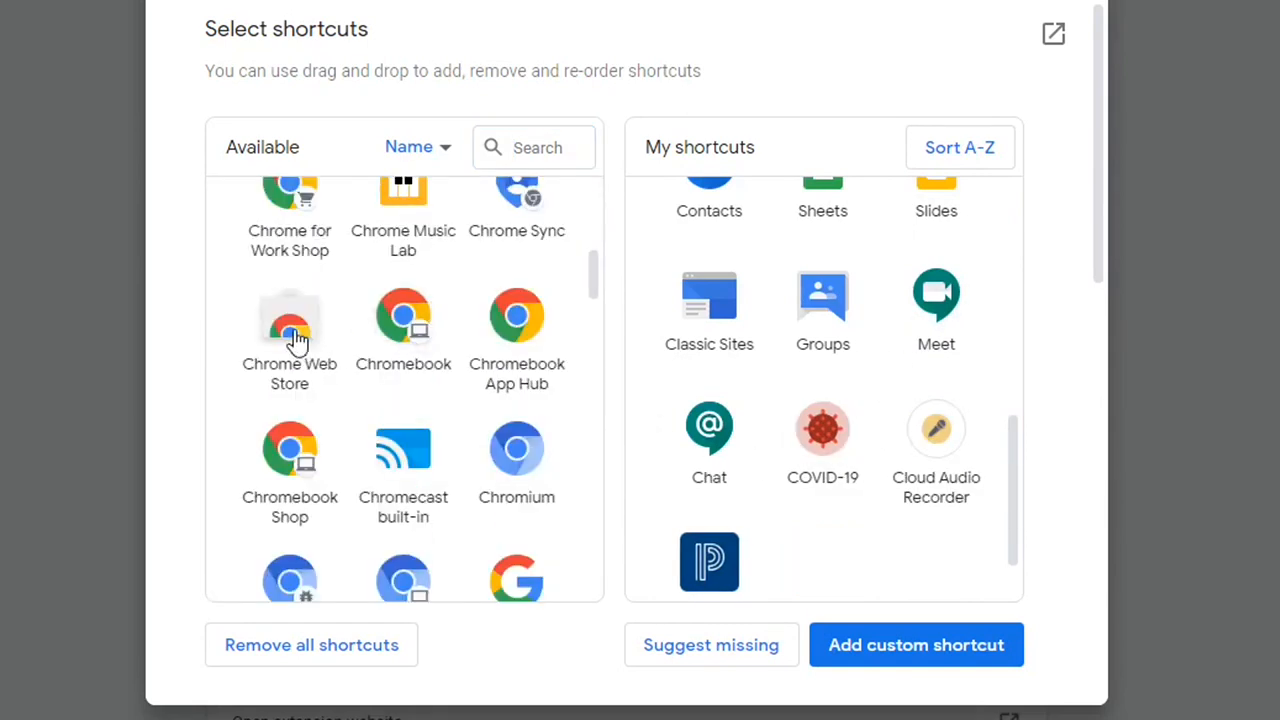
drag(290, 320, 788, 320)
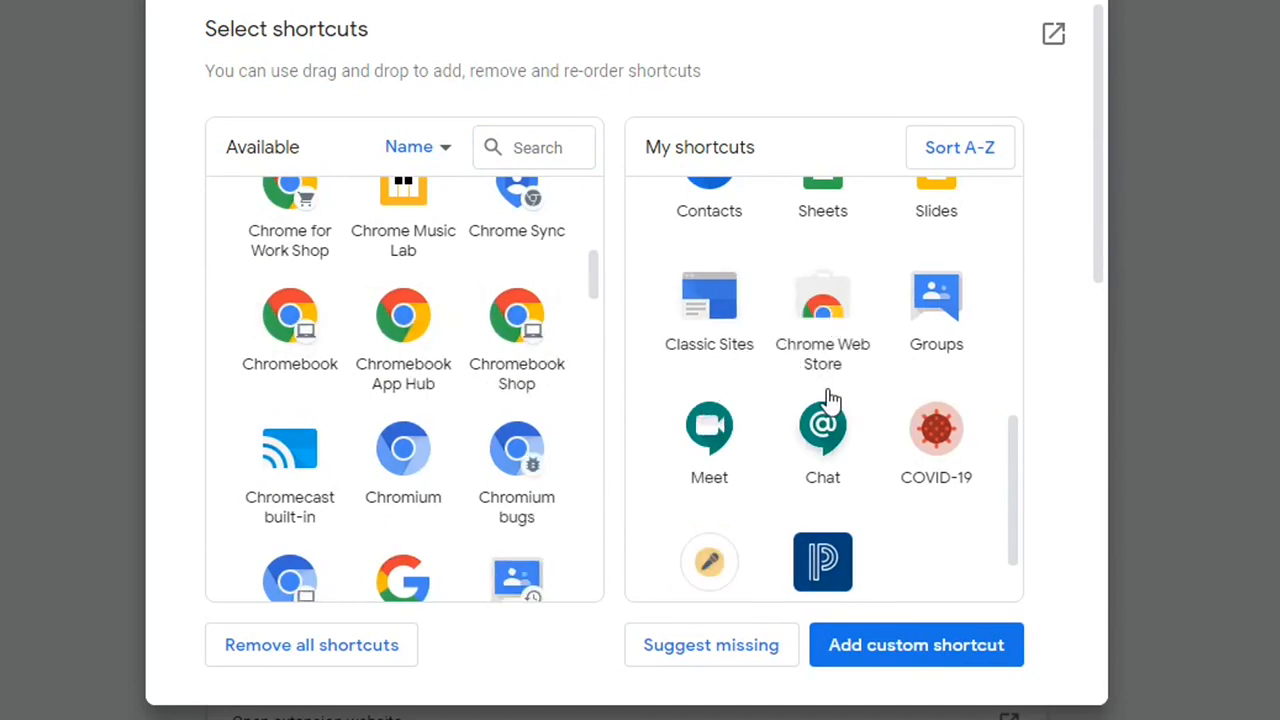
scroll(down, 3)
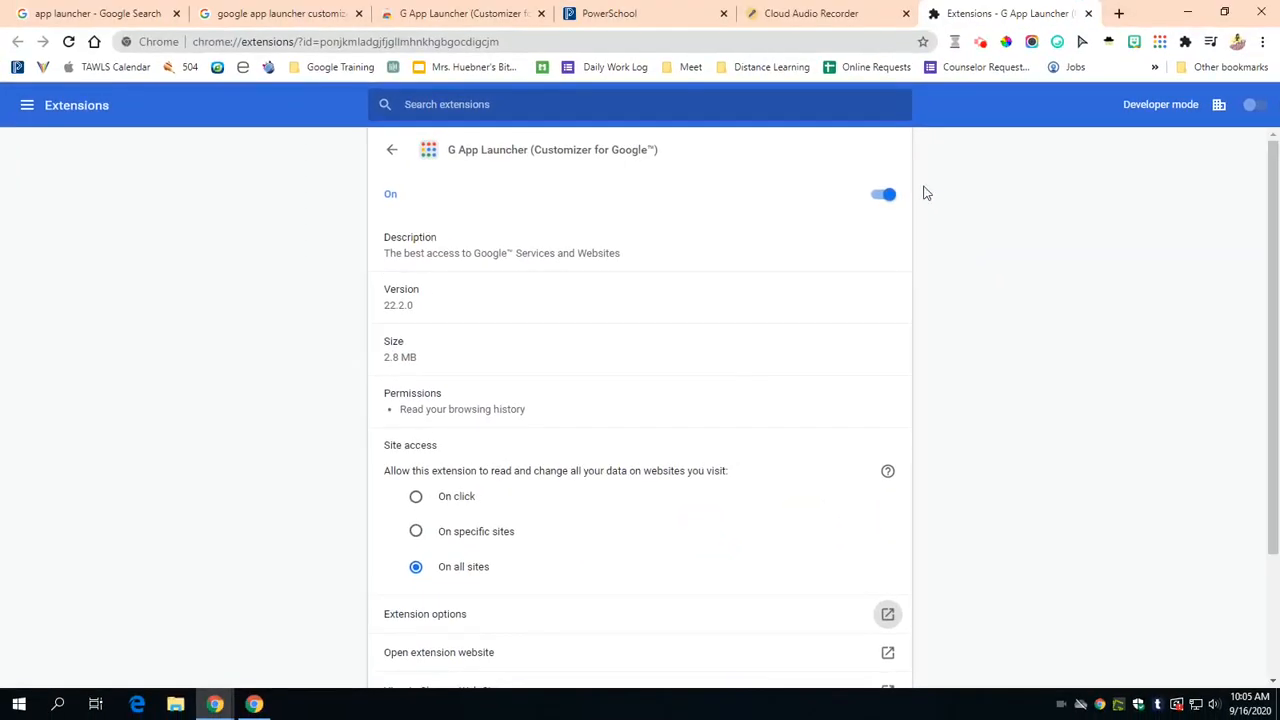
Review the customized launcher from the PowerSchool sign-in tab
click(644, 12)
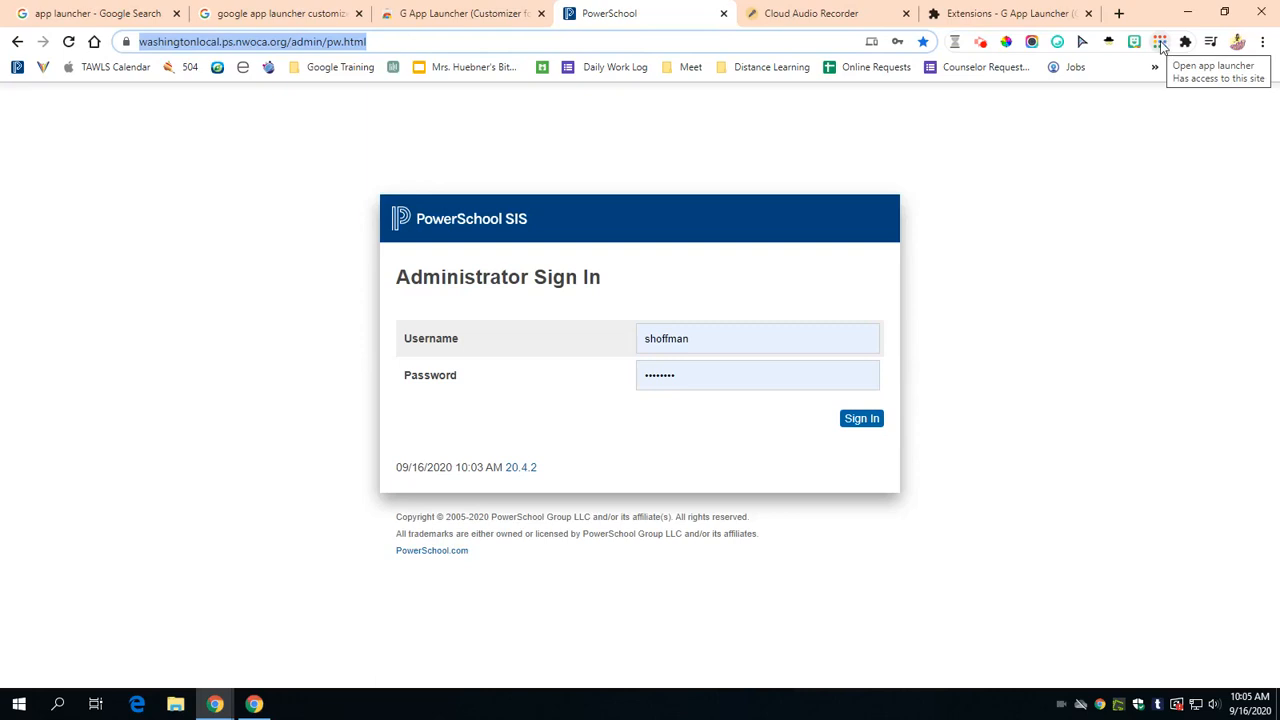
click(1160, 40)
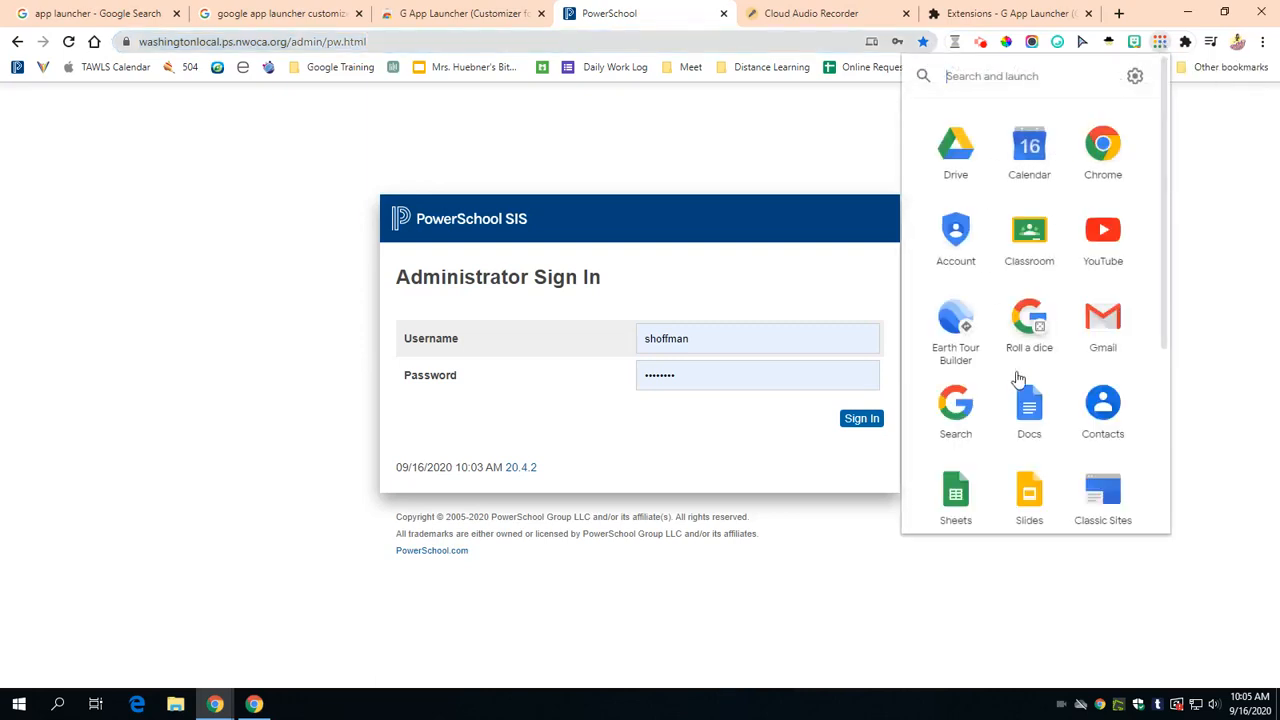
scroll(down, 3)
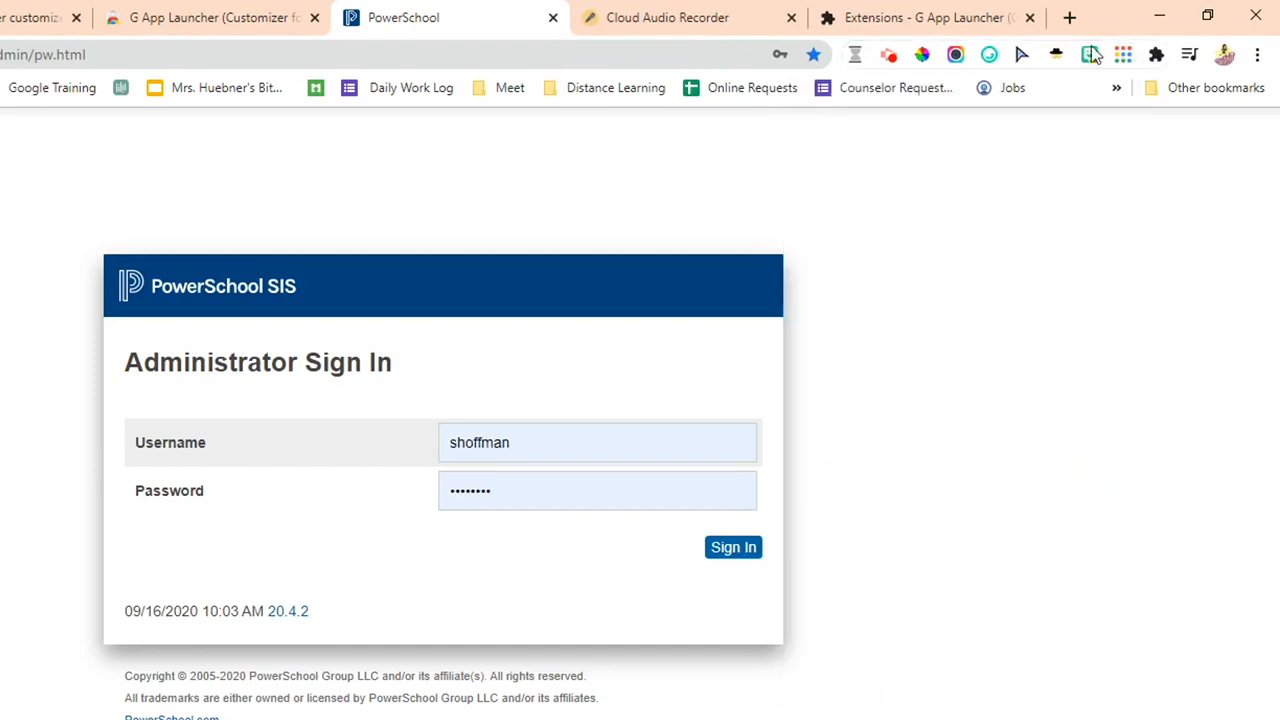
Check the customized Google apps menu on a new tab
click(1068, 16)
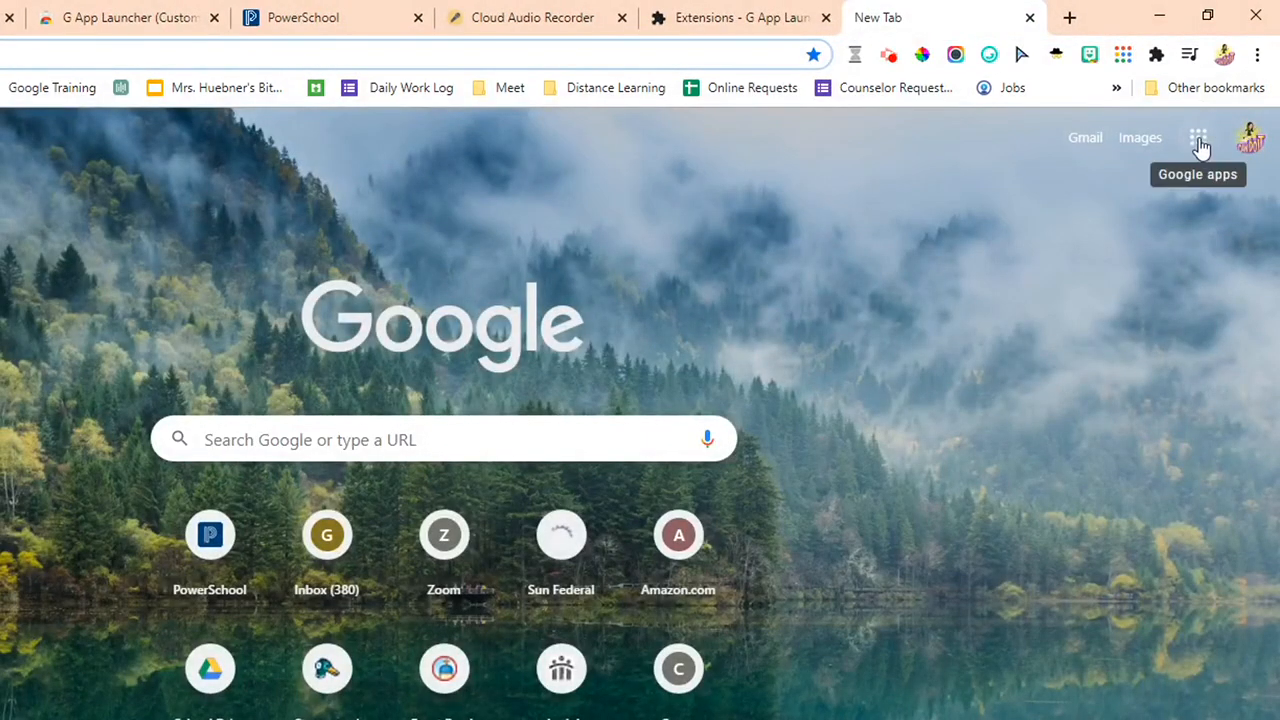
click(1196, 136)
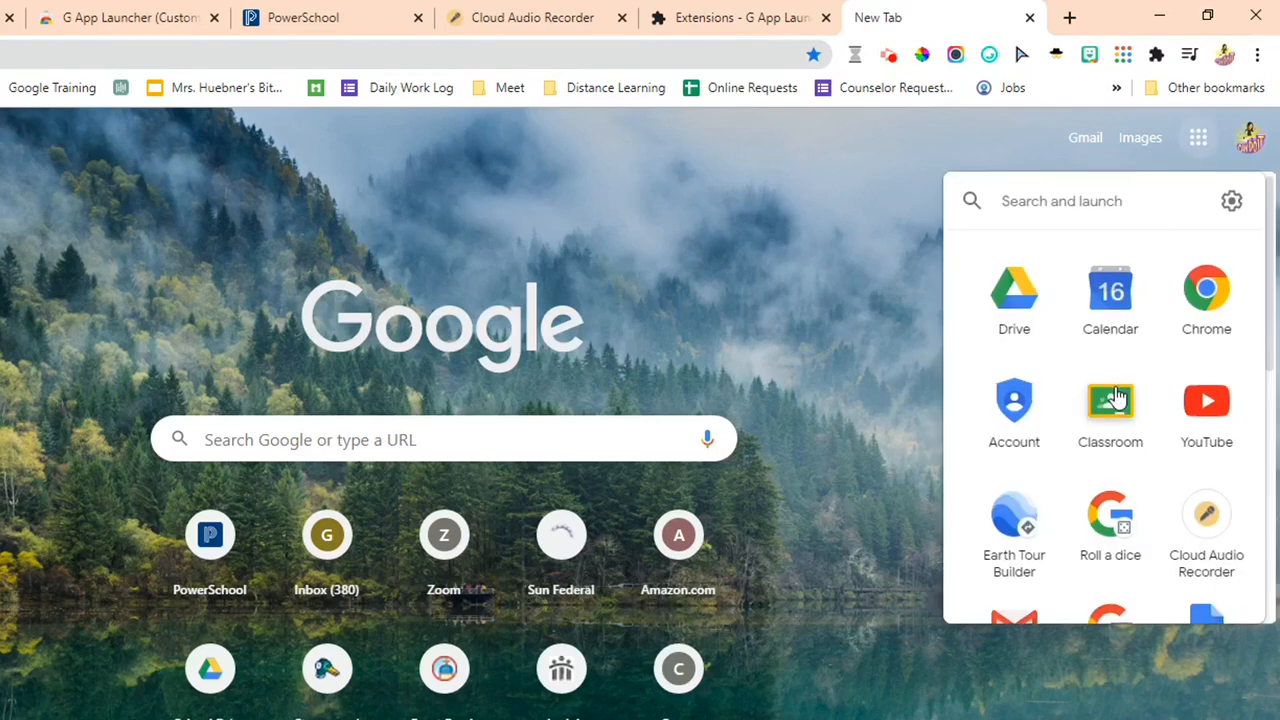
scroll(down, 3)
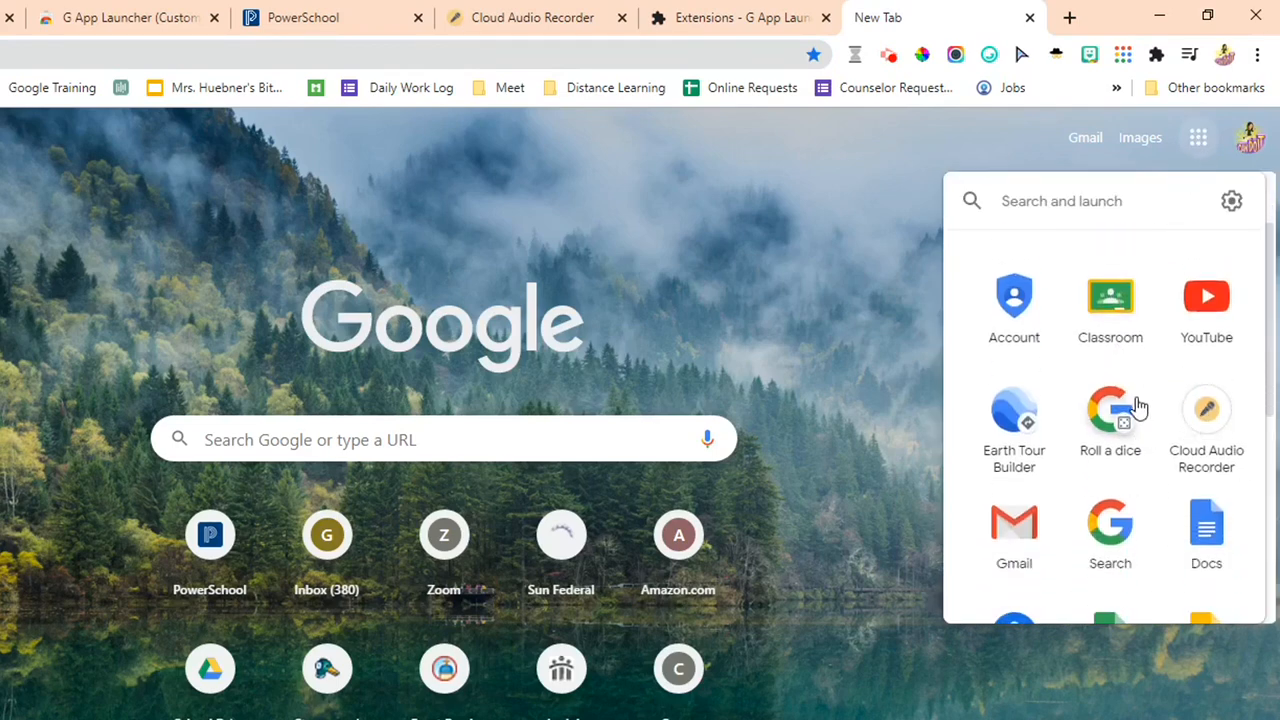
scroll(down, 3)
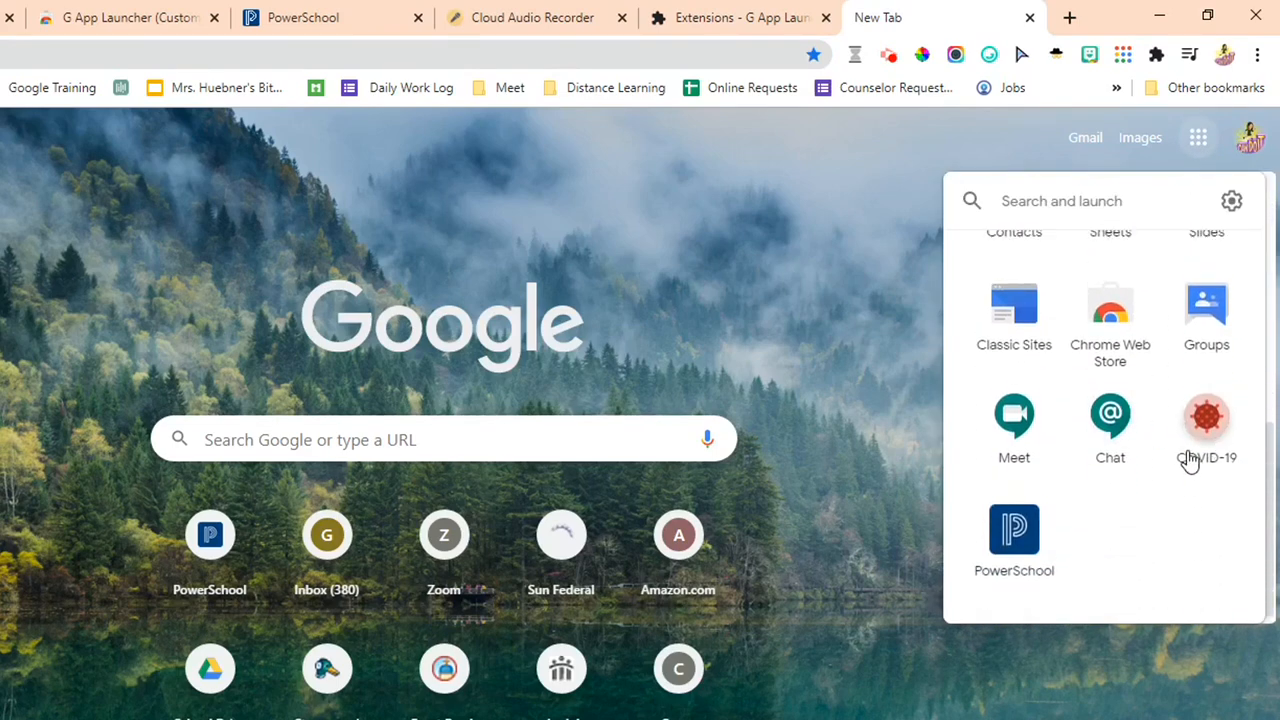
Launch the COVID-19 shortcut, then return to the G App Launcher store listing
click(1206, 418)
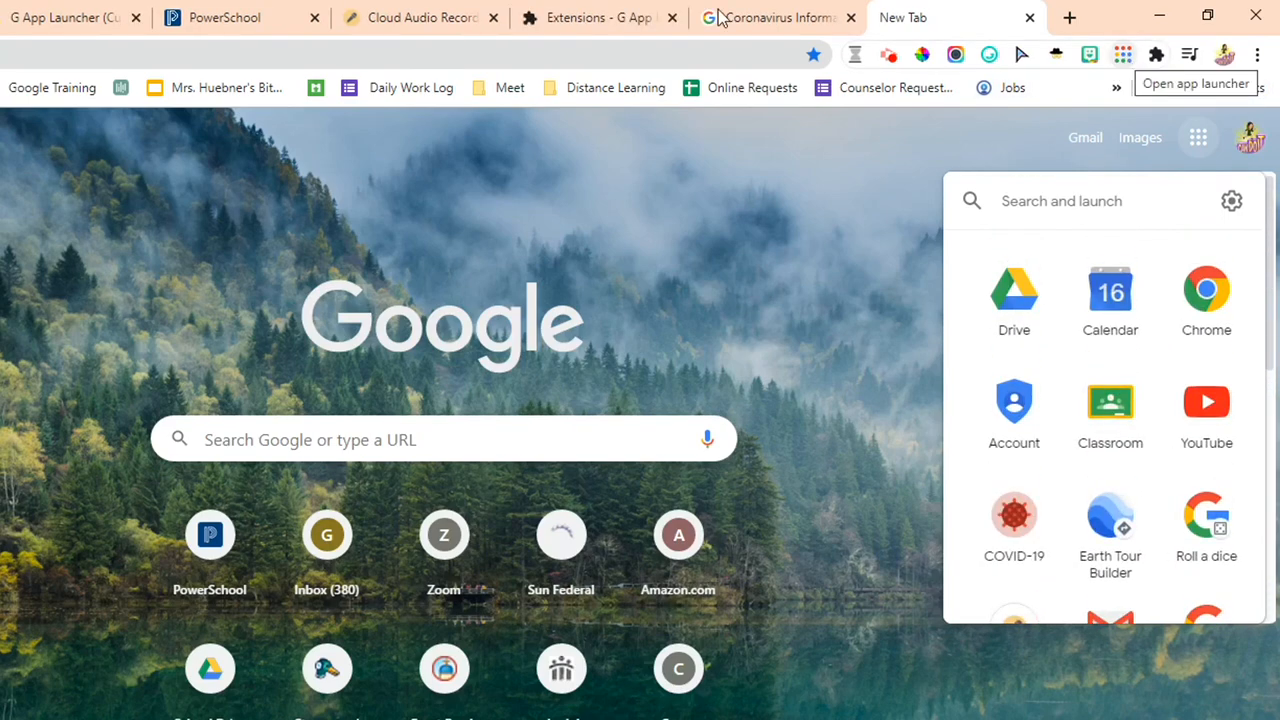
click(70, 16)
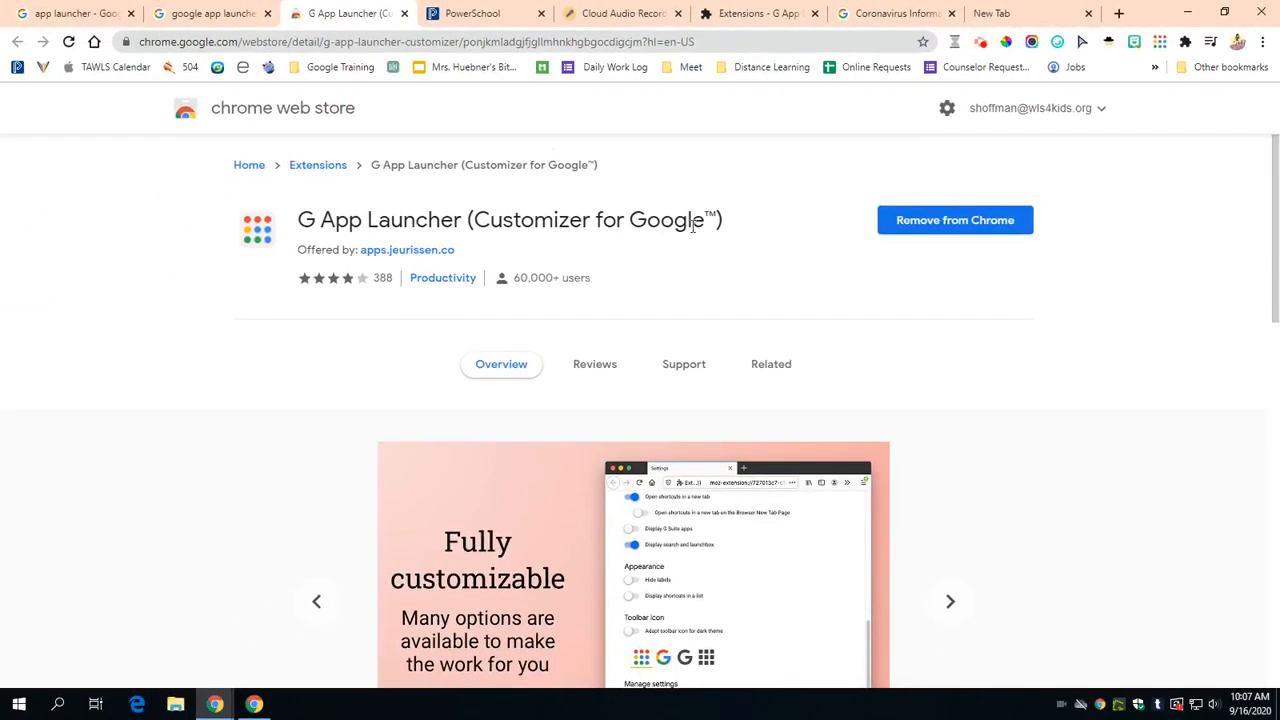
mouse_move(1104, 336)
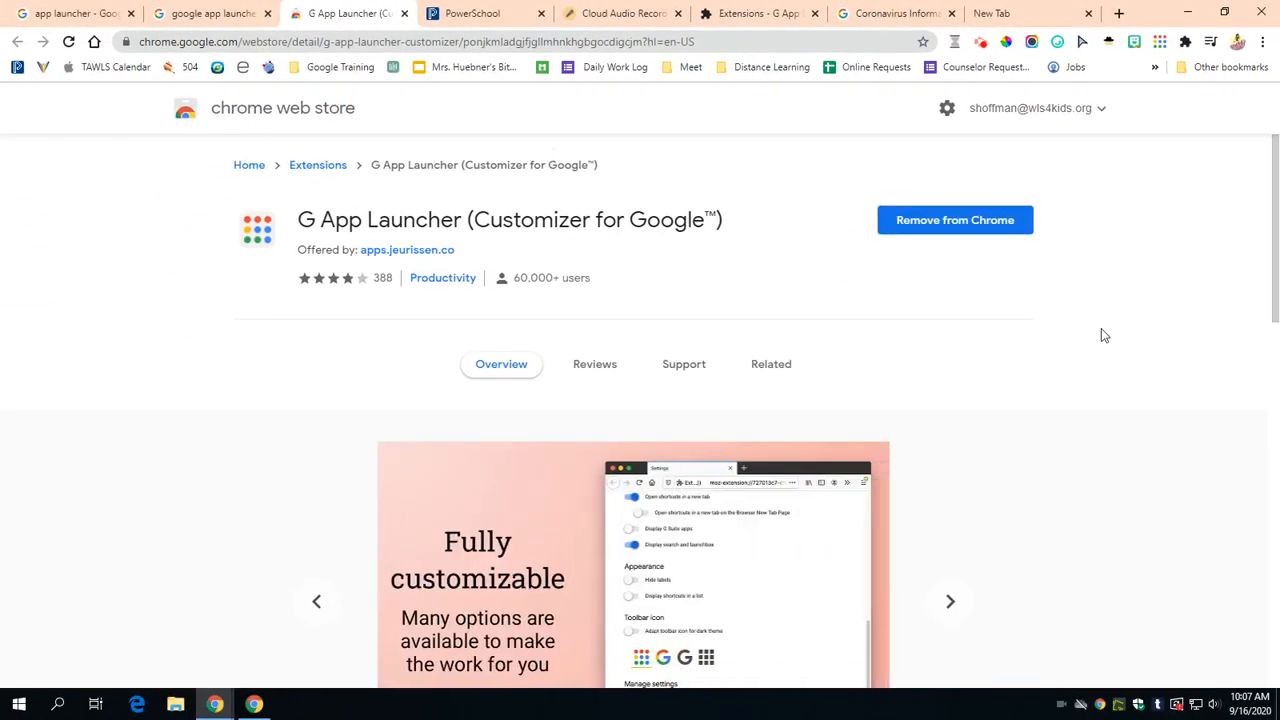
mouse_move(1040, 156)
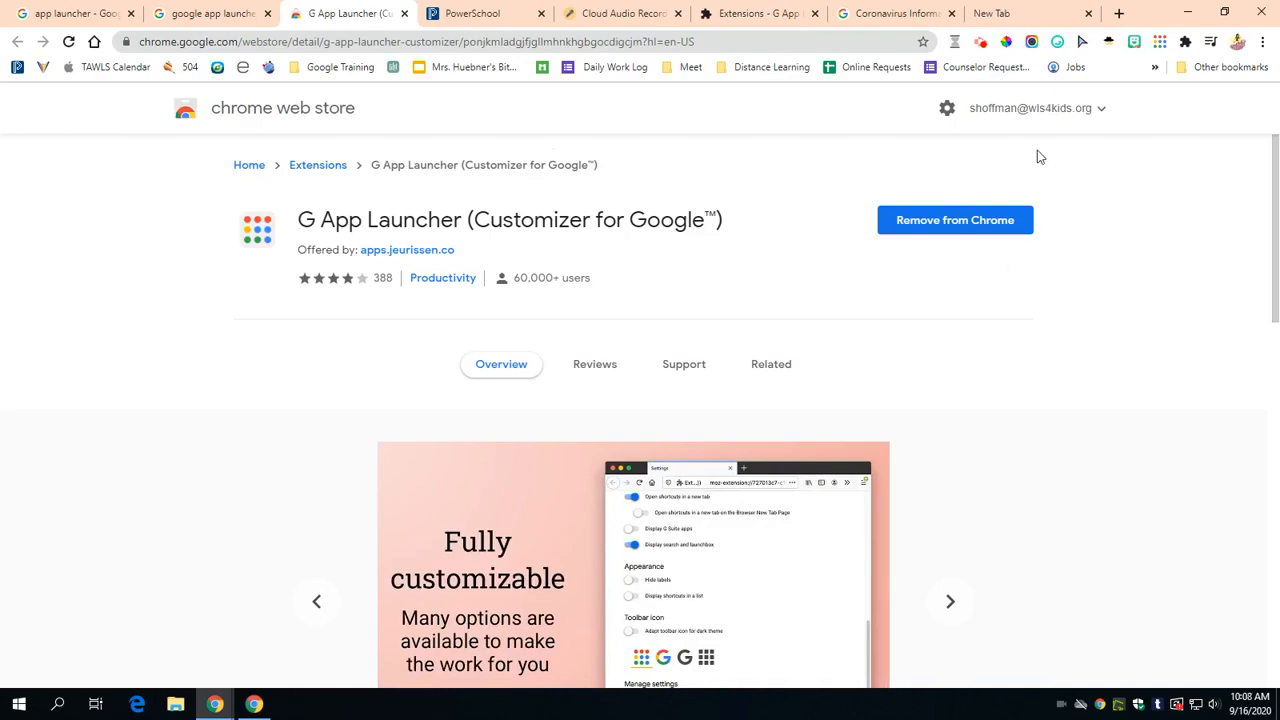